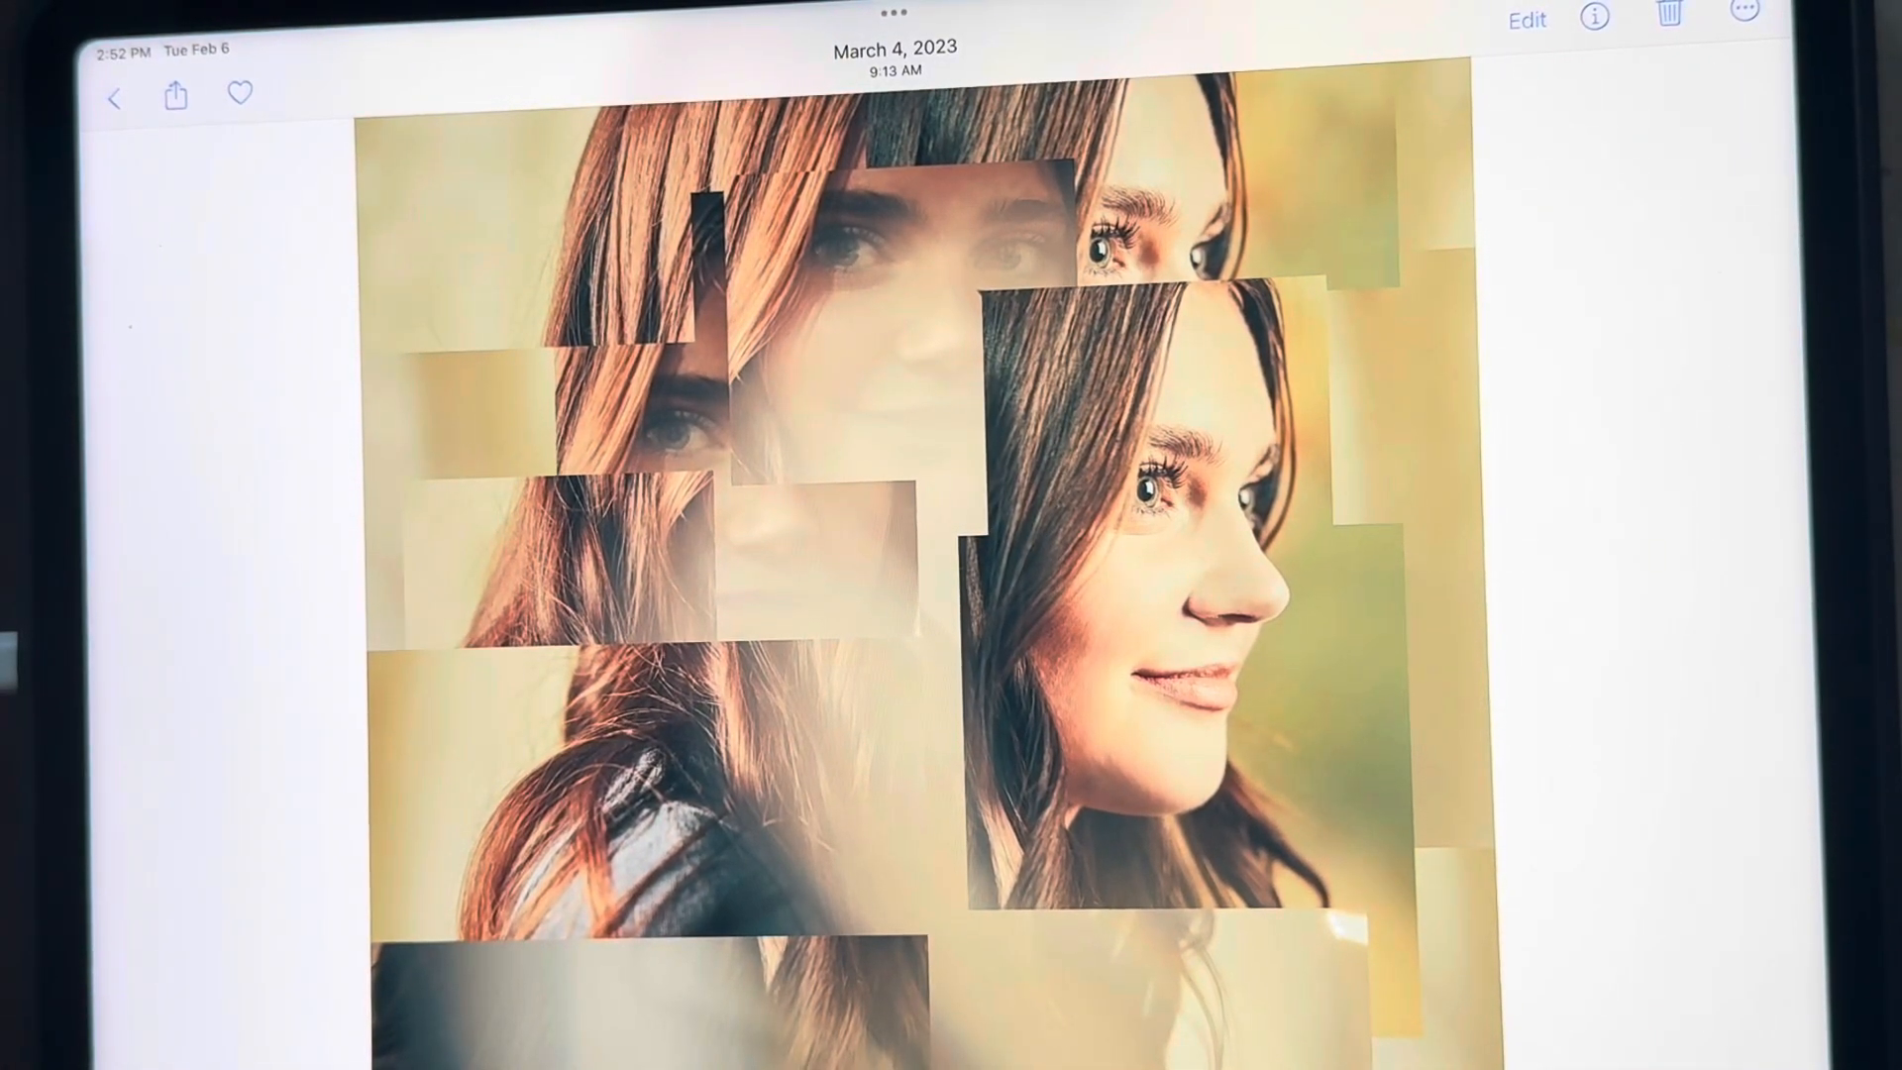
Choose Portrait 8x10 (2400 × 3000 px, 300 ppi), switch units to pixels, and set background contents
scroll(left, 3)
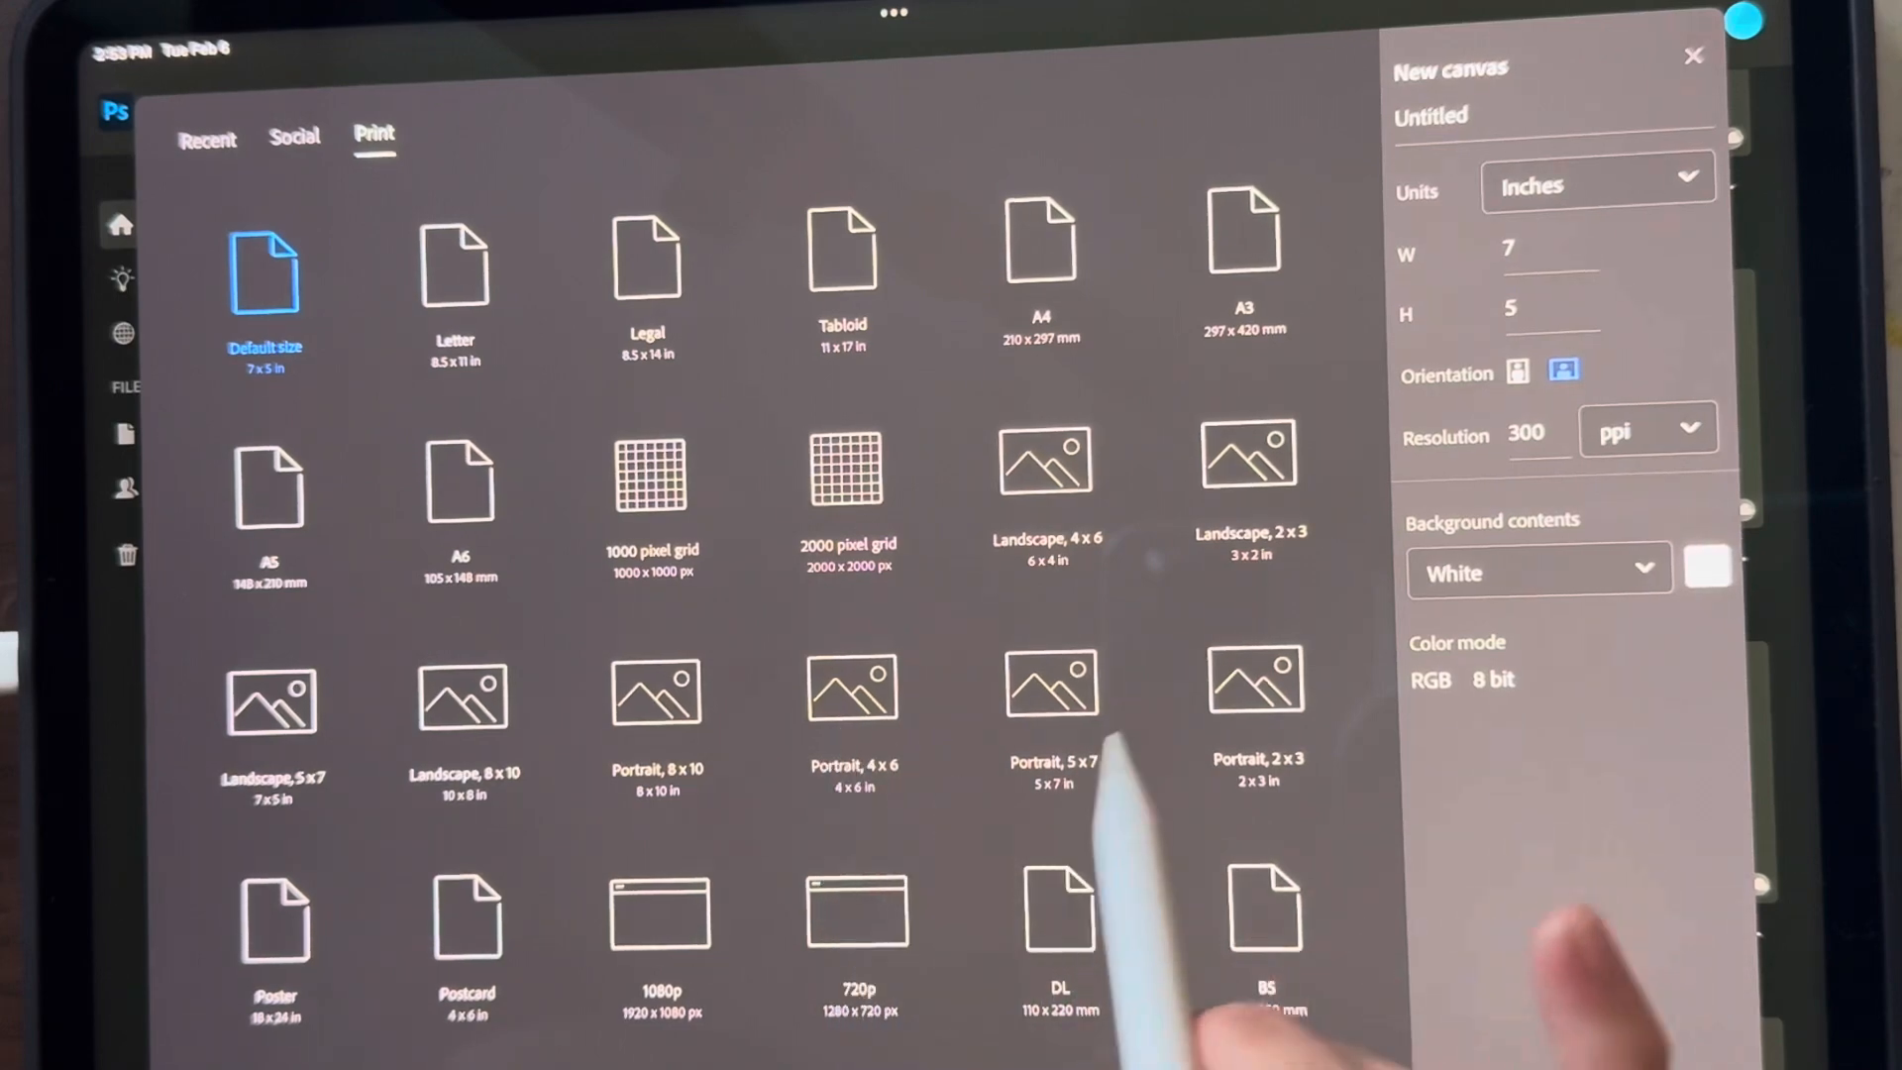
click(656, 692)
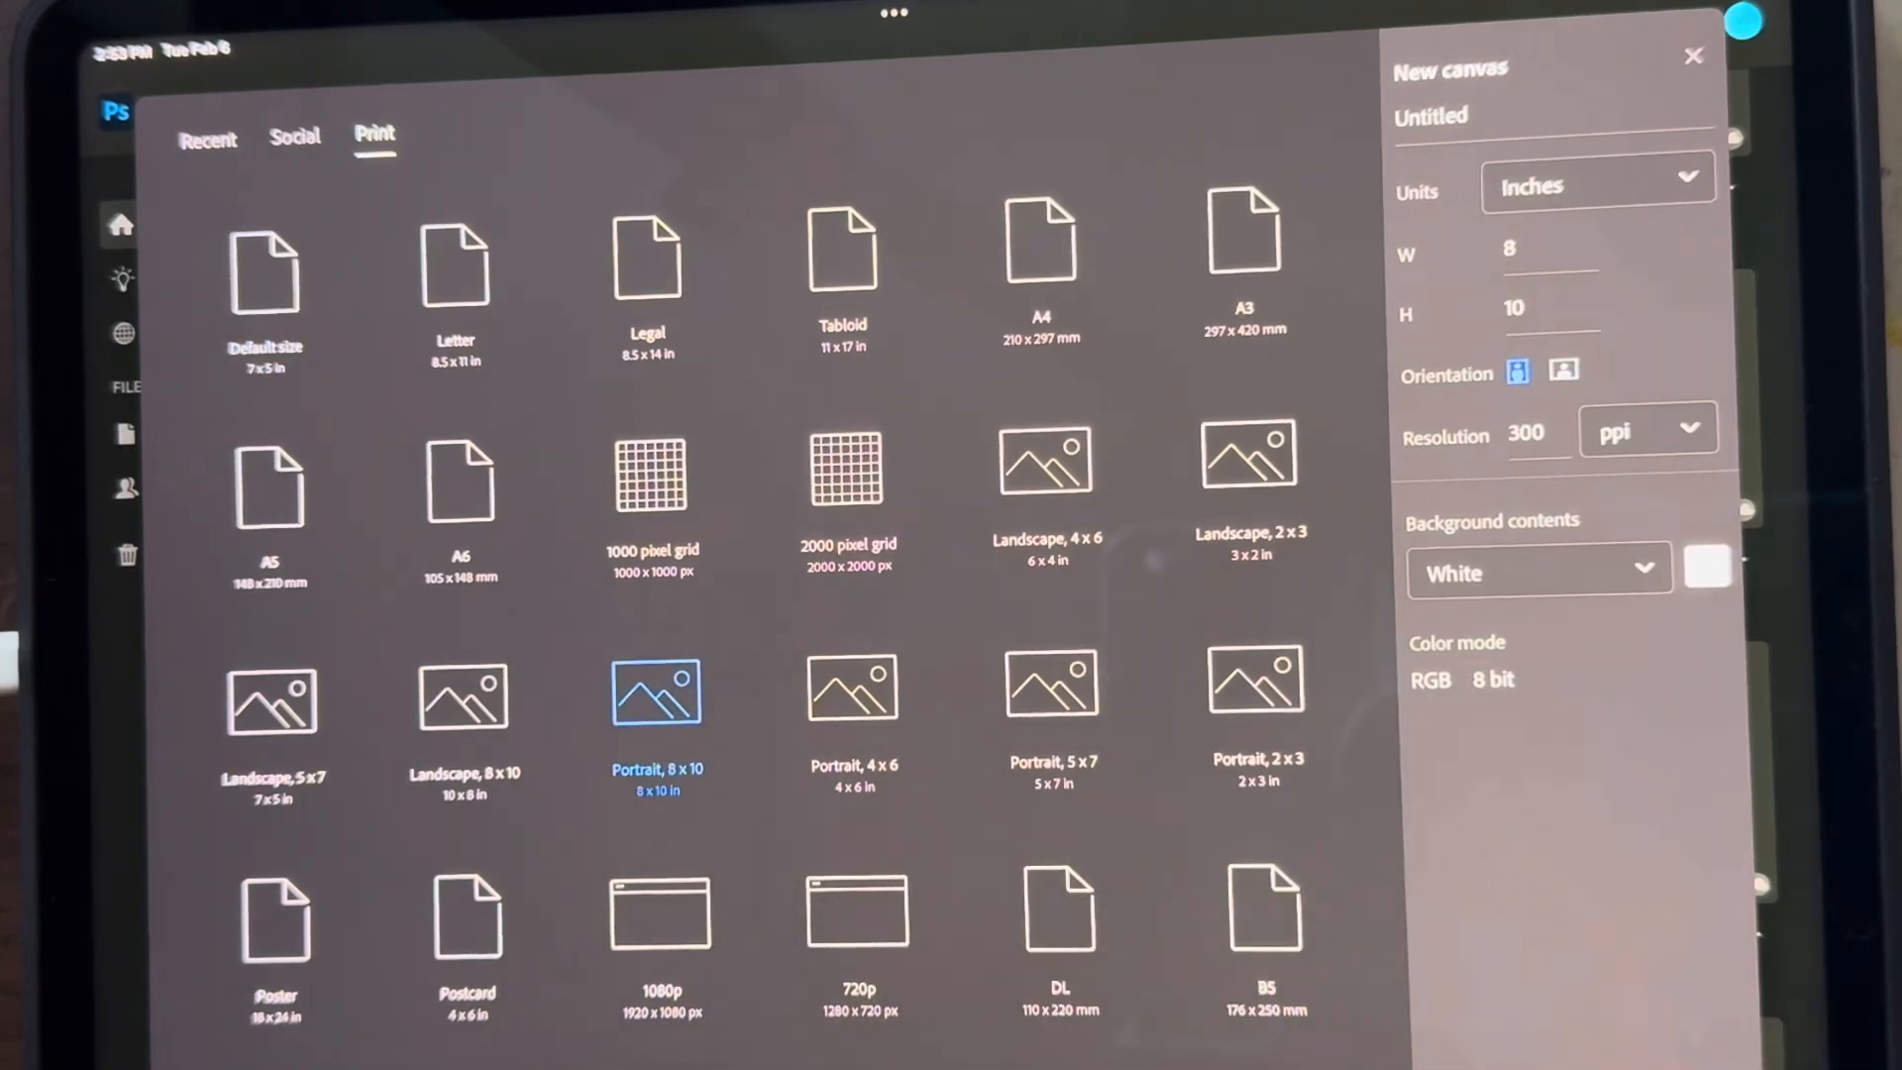
click(1594, 185)
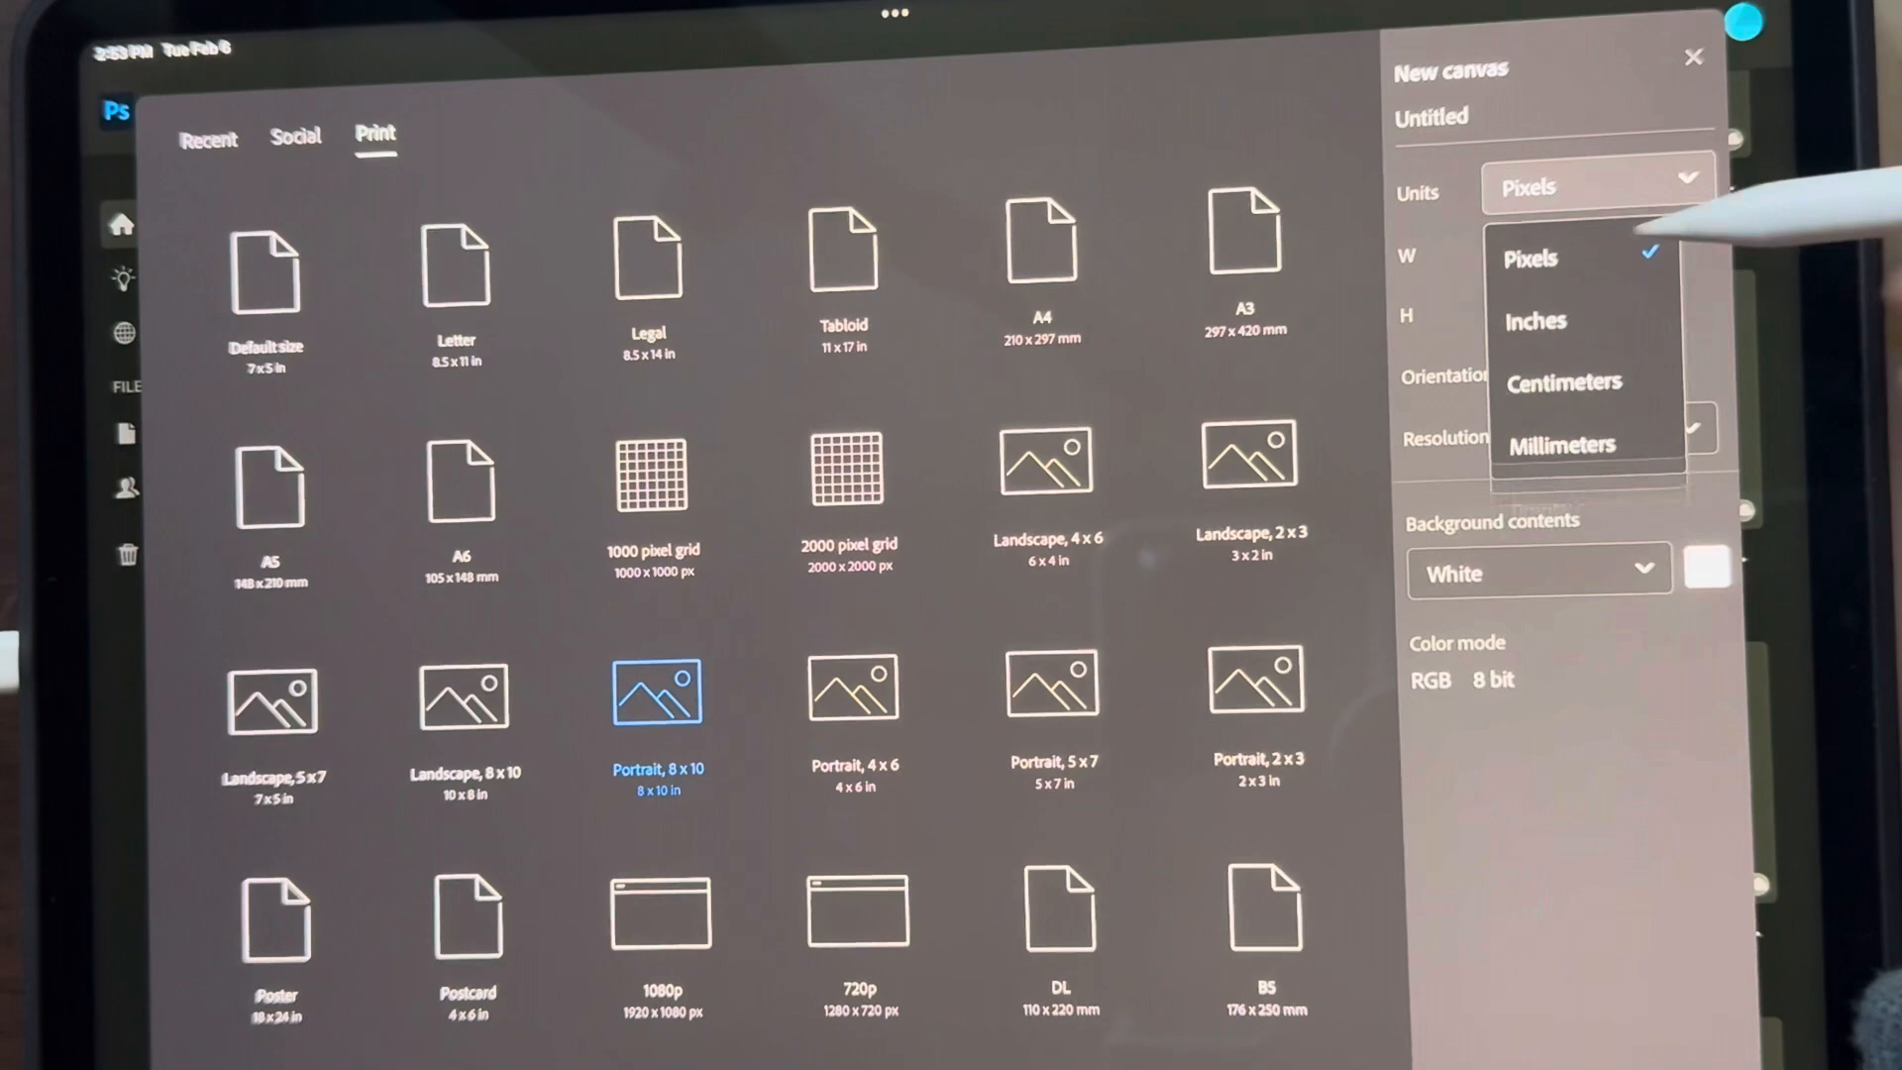
click(1529, 256)
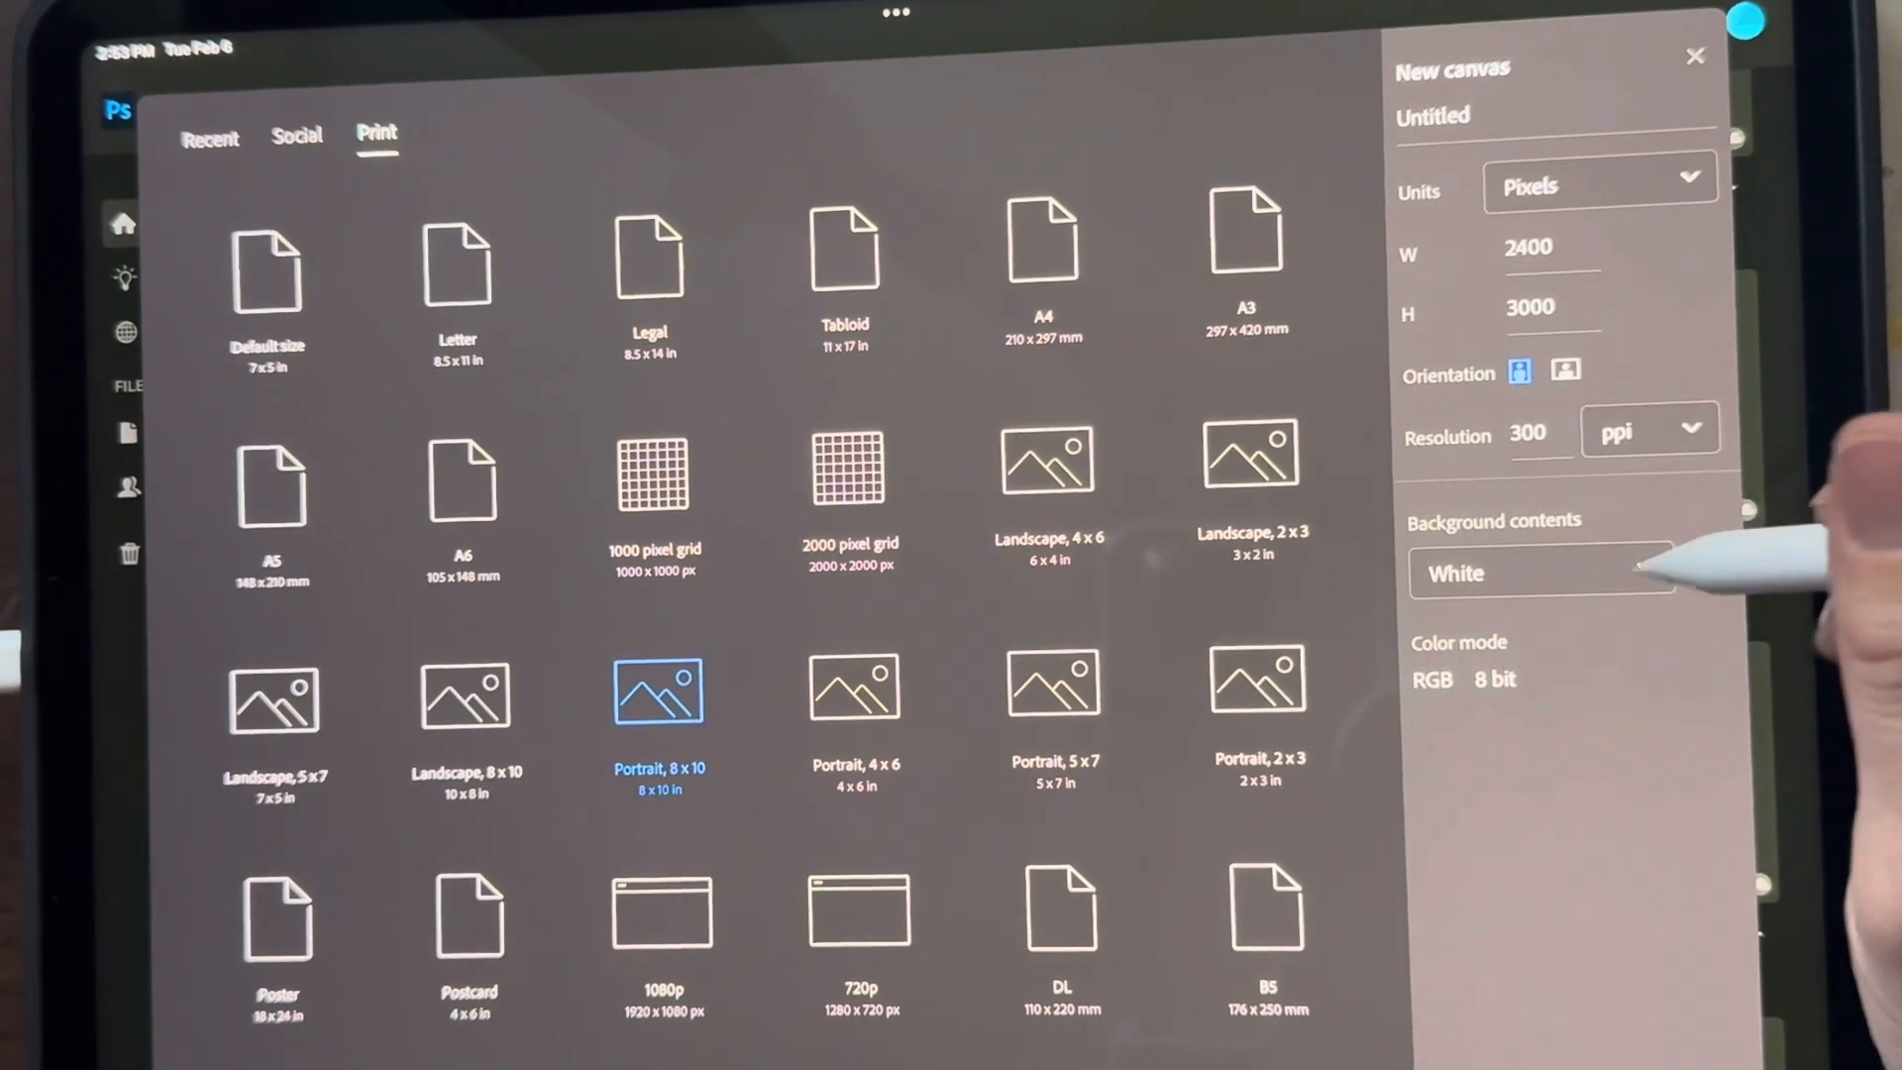
click(1540, 573)
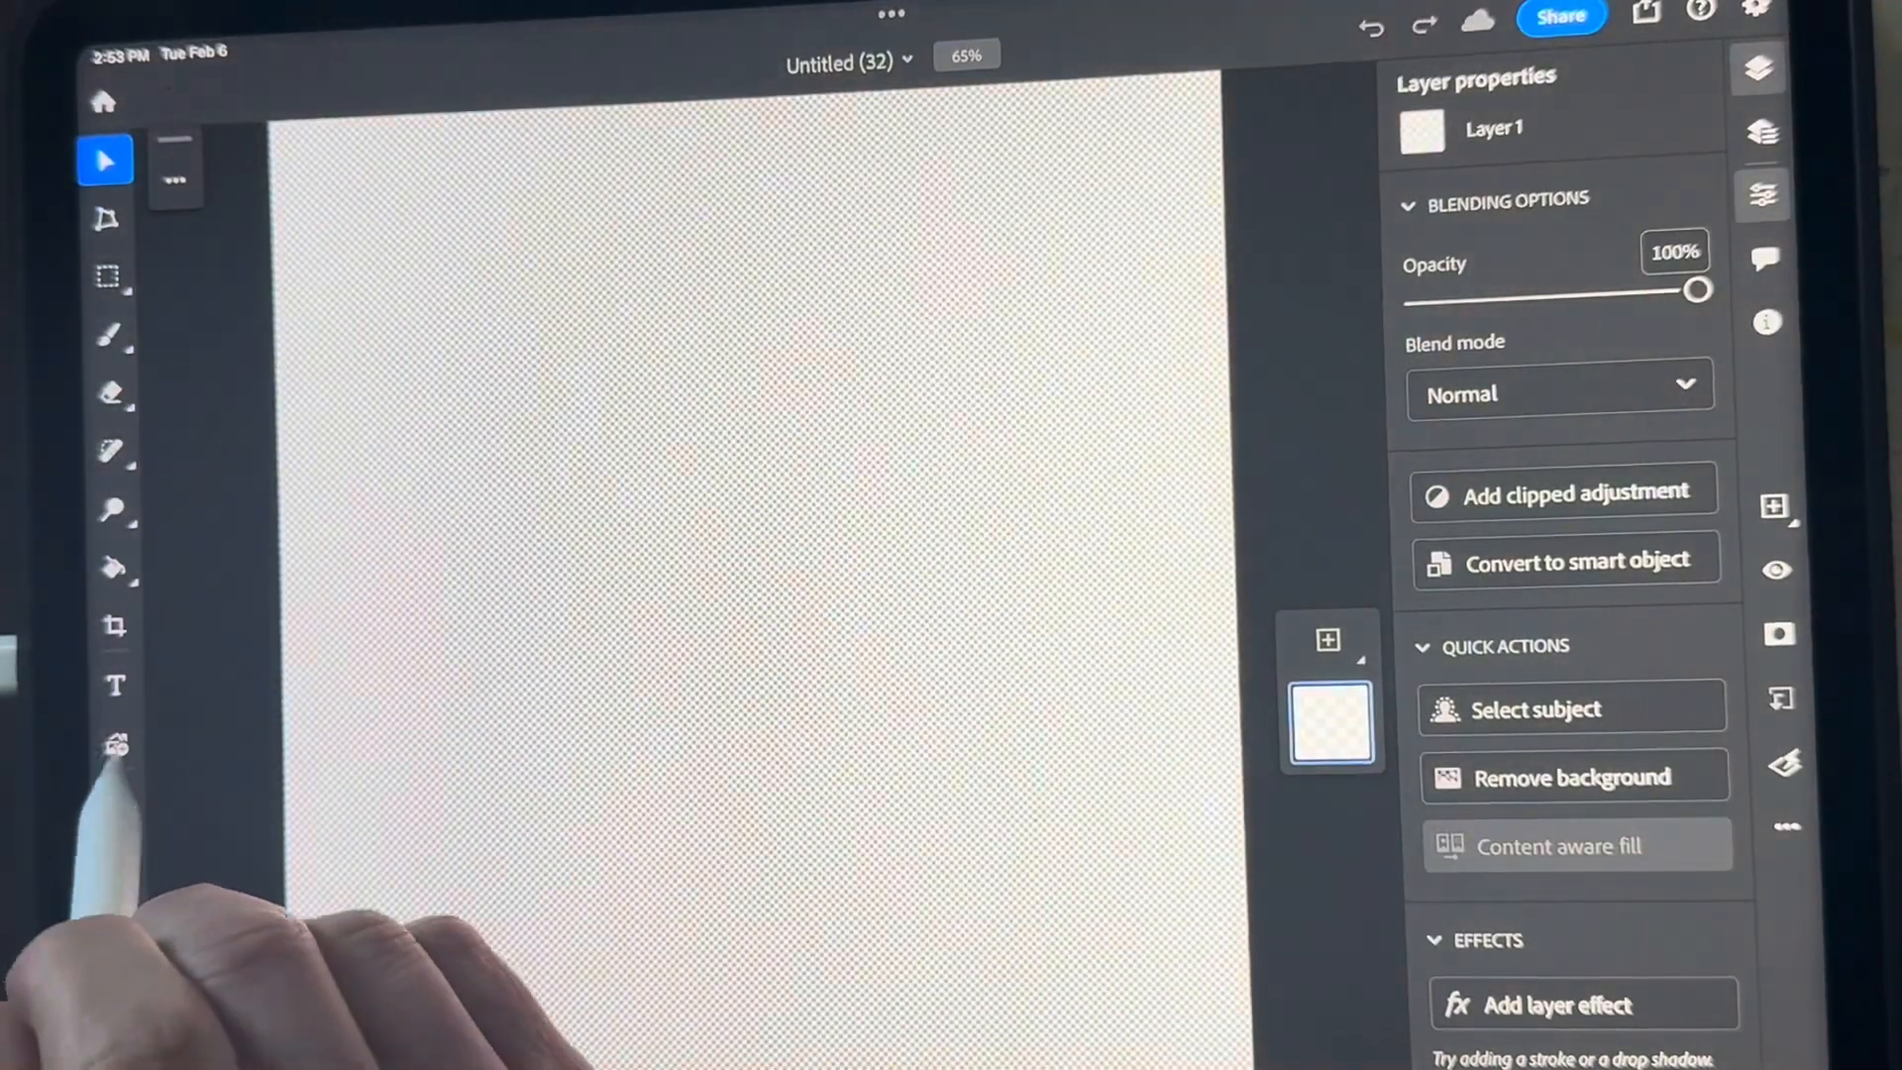
Place basketball photos from the photo library onto the canvas as layers
click(115, 744)
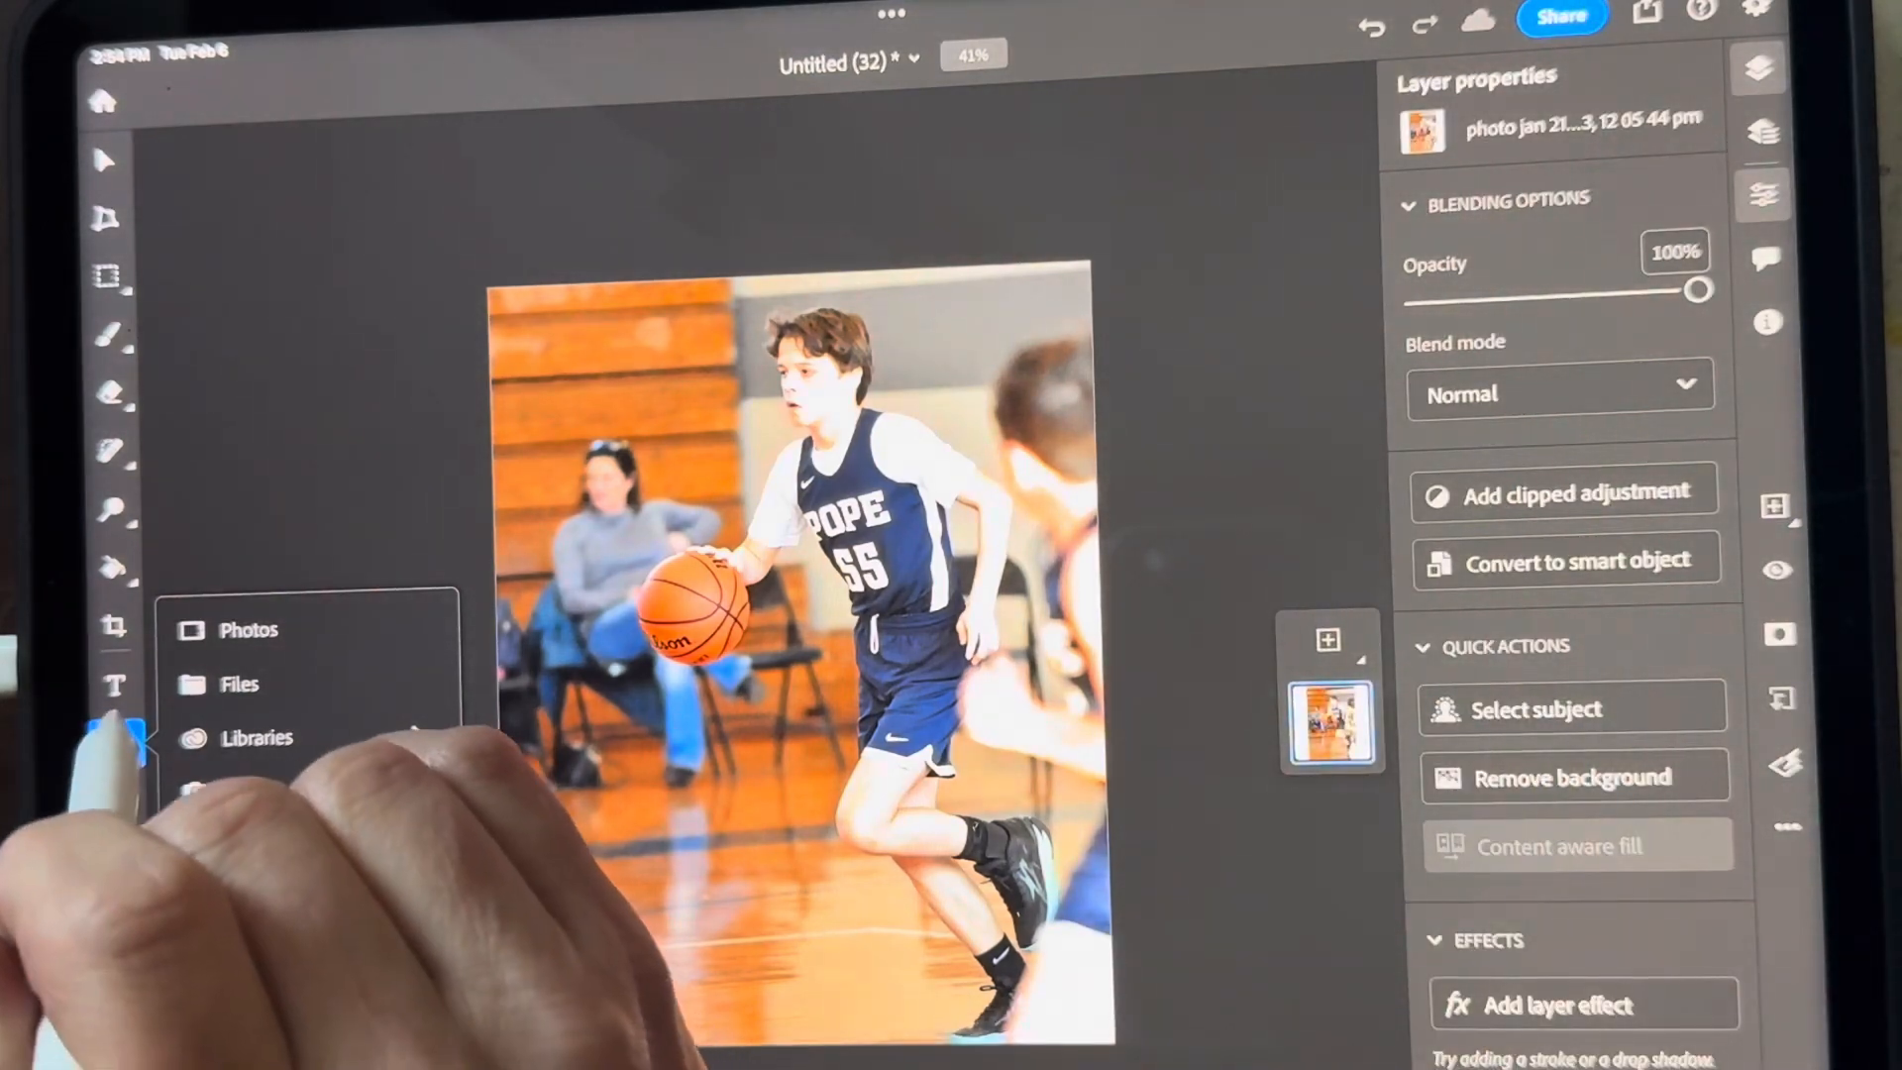
click(249, 628)
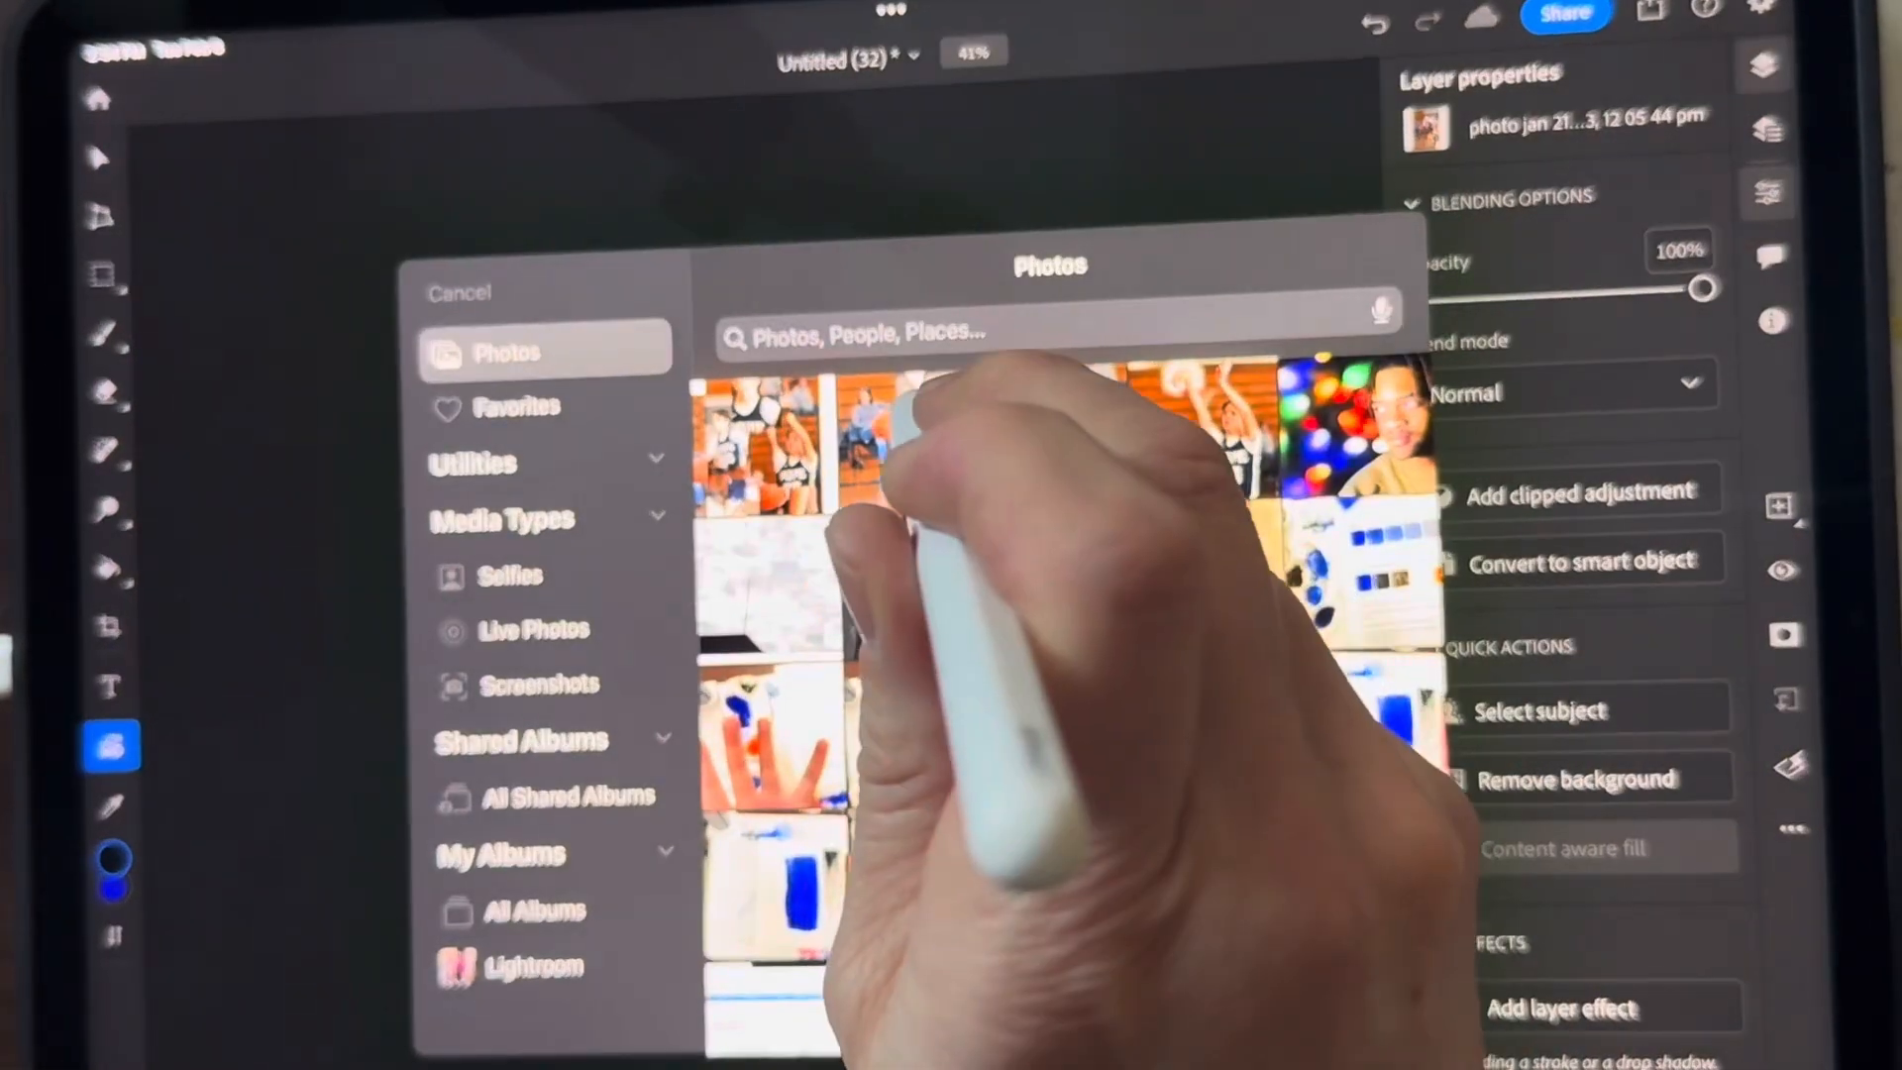
click(764, 449)
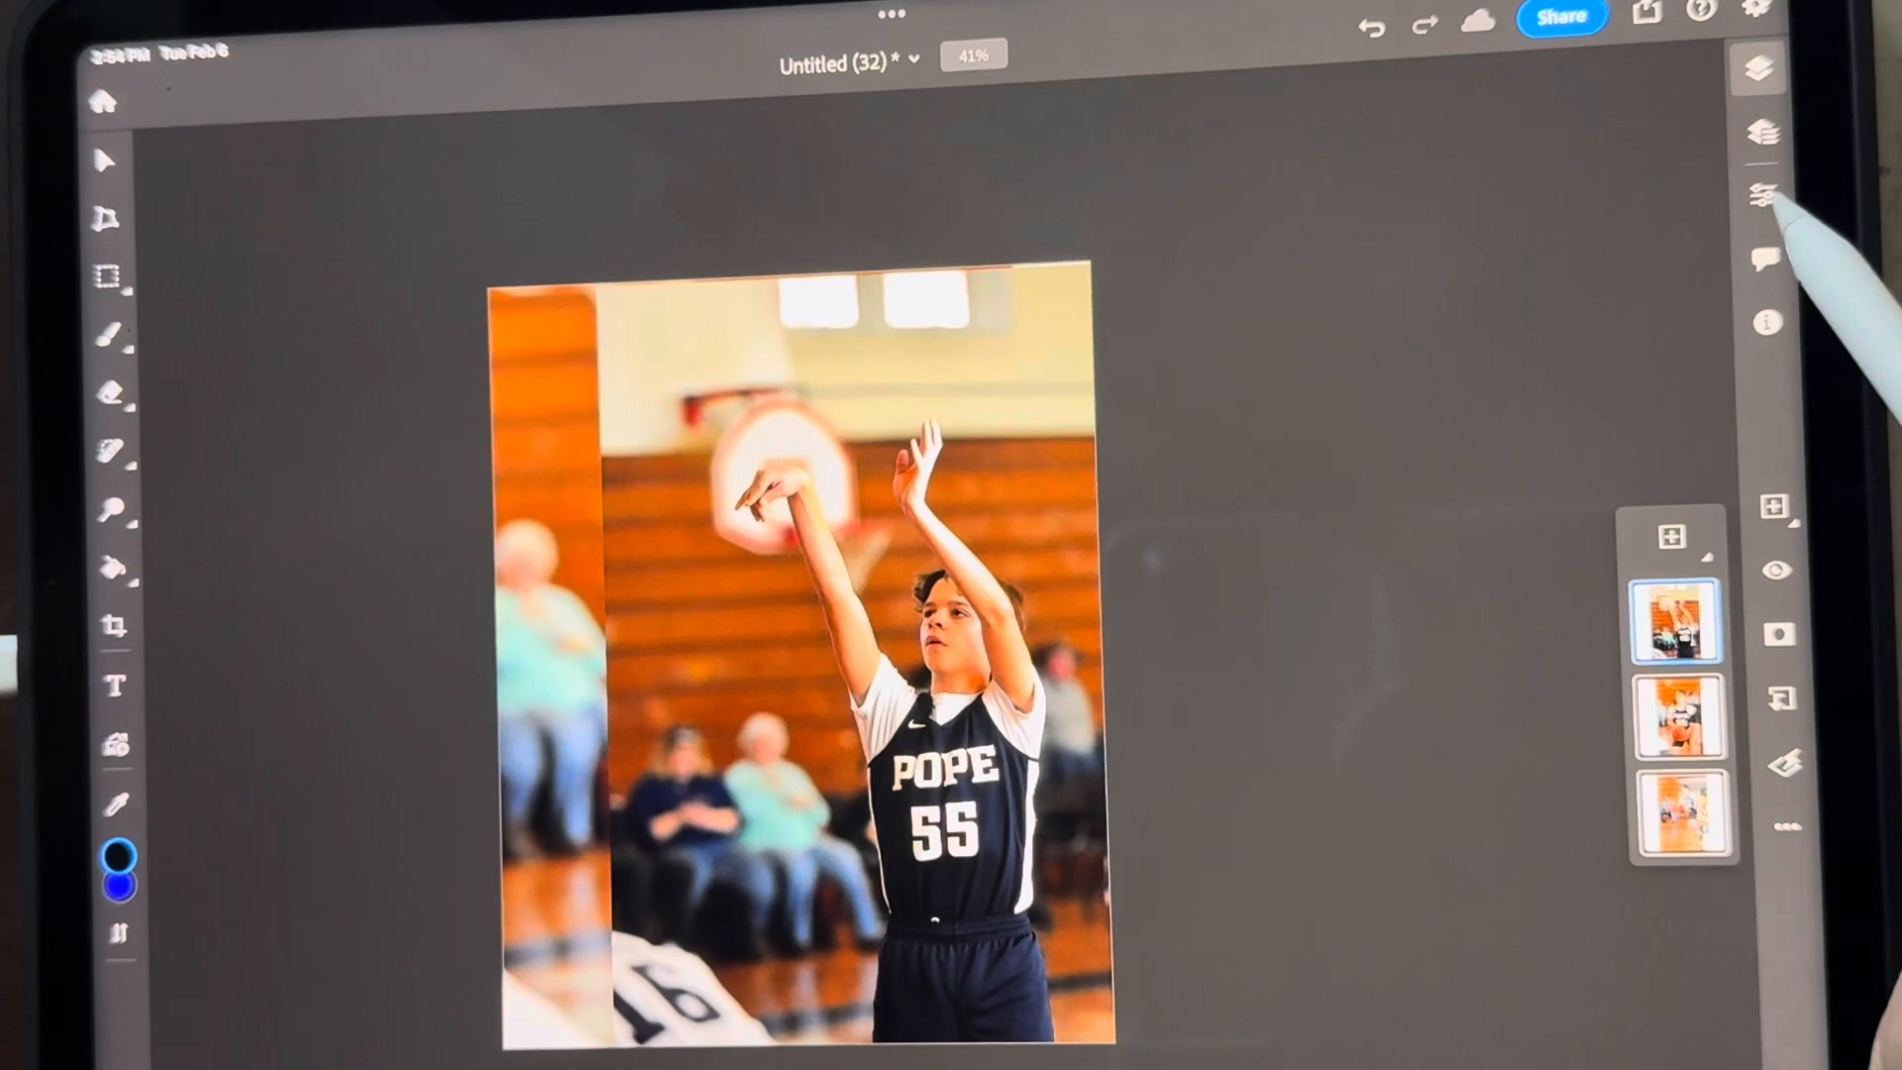
Lower the shooting and dribbling photo layers' opacity to about half
click(1759, 194)
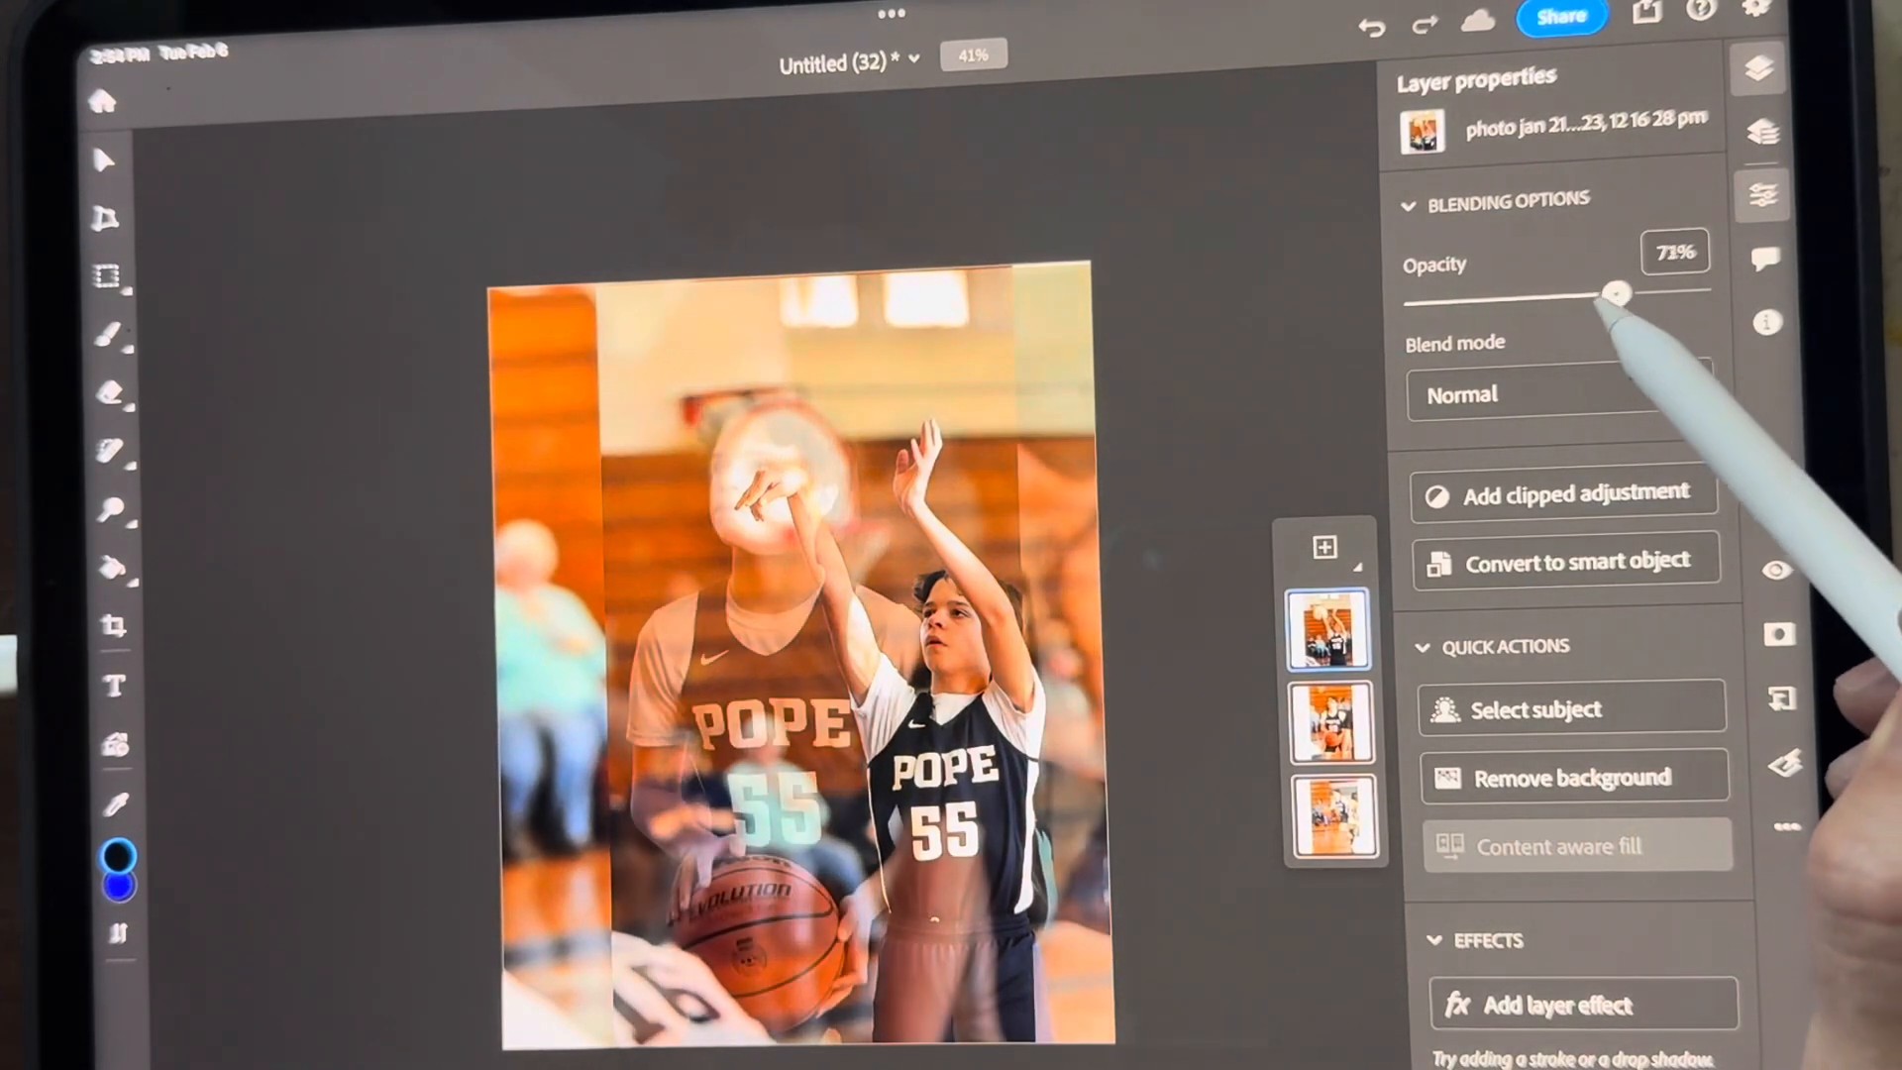
drag(1614, 293, 1582, 295)
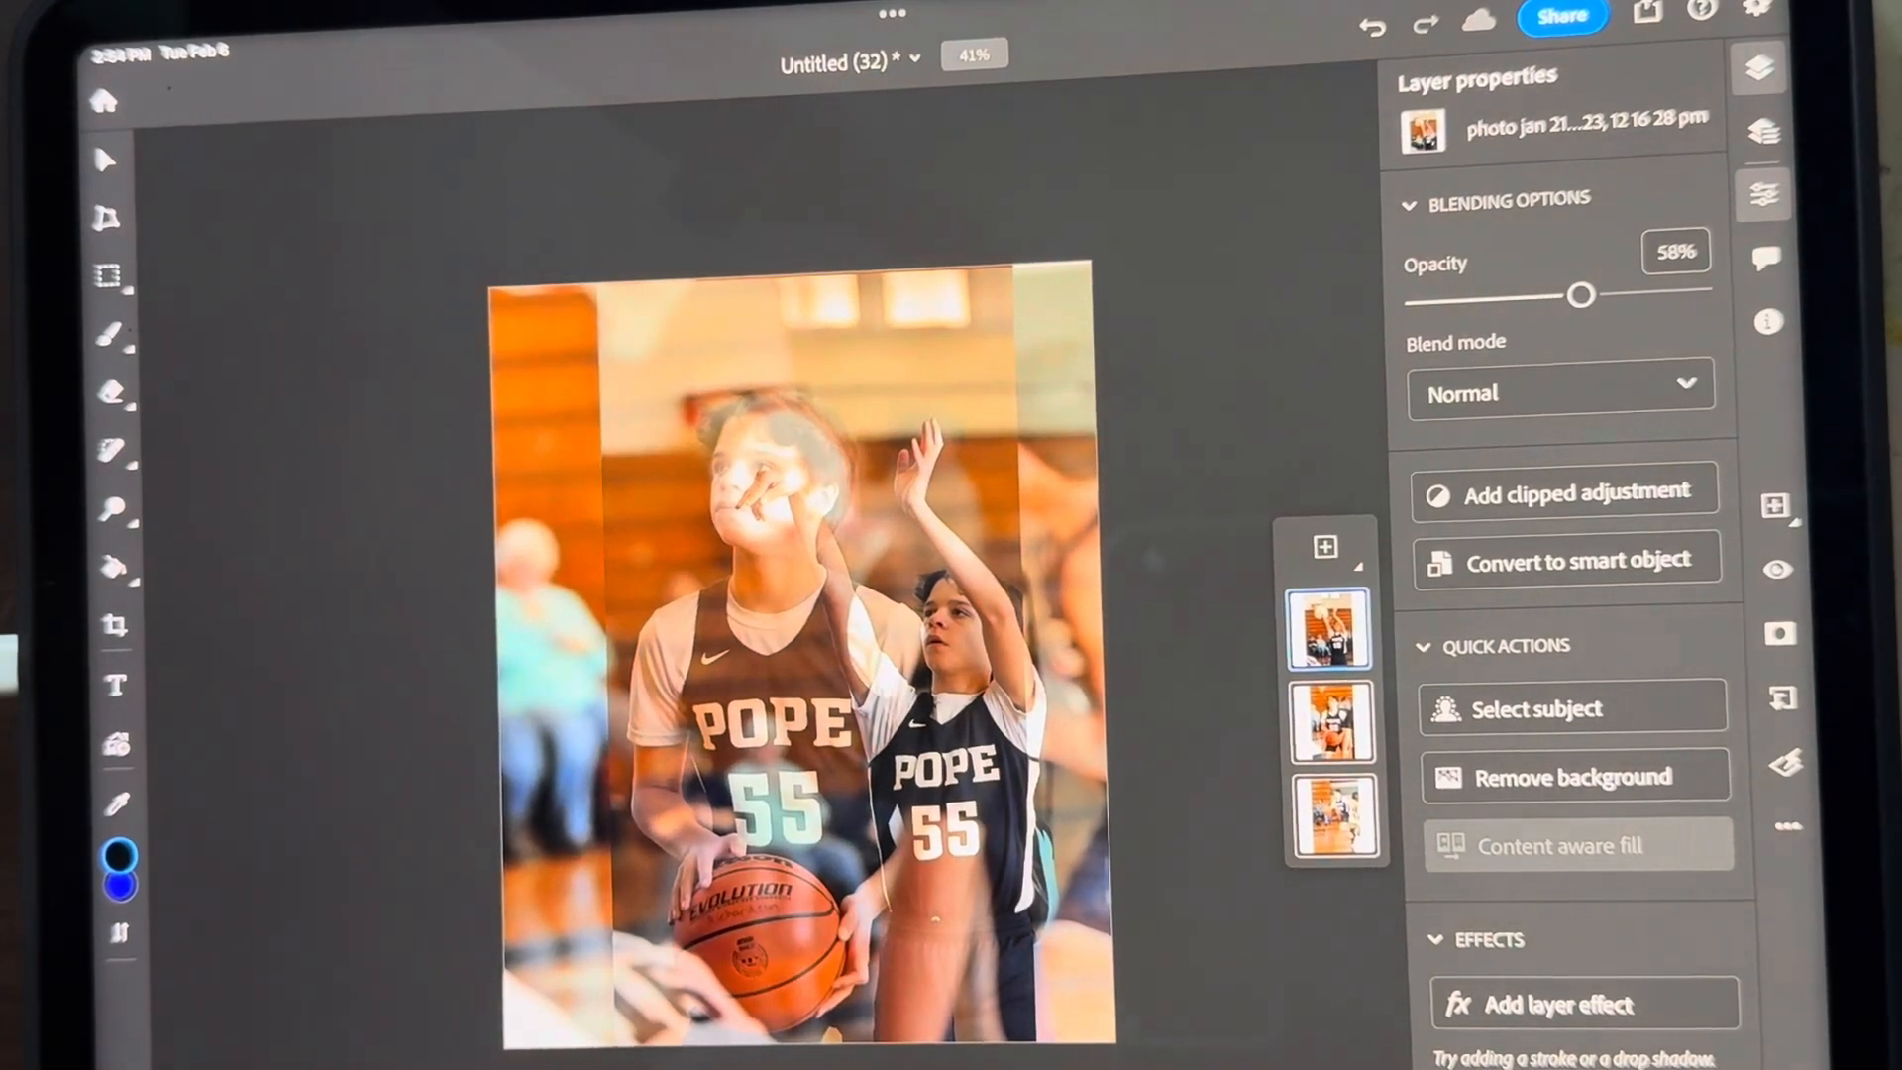
click(103, 158)
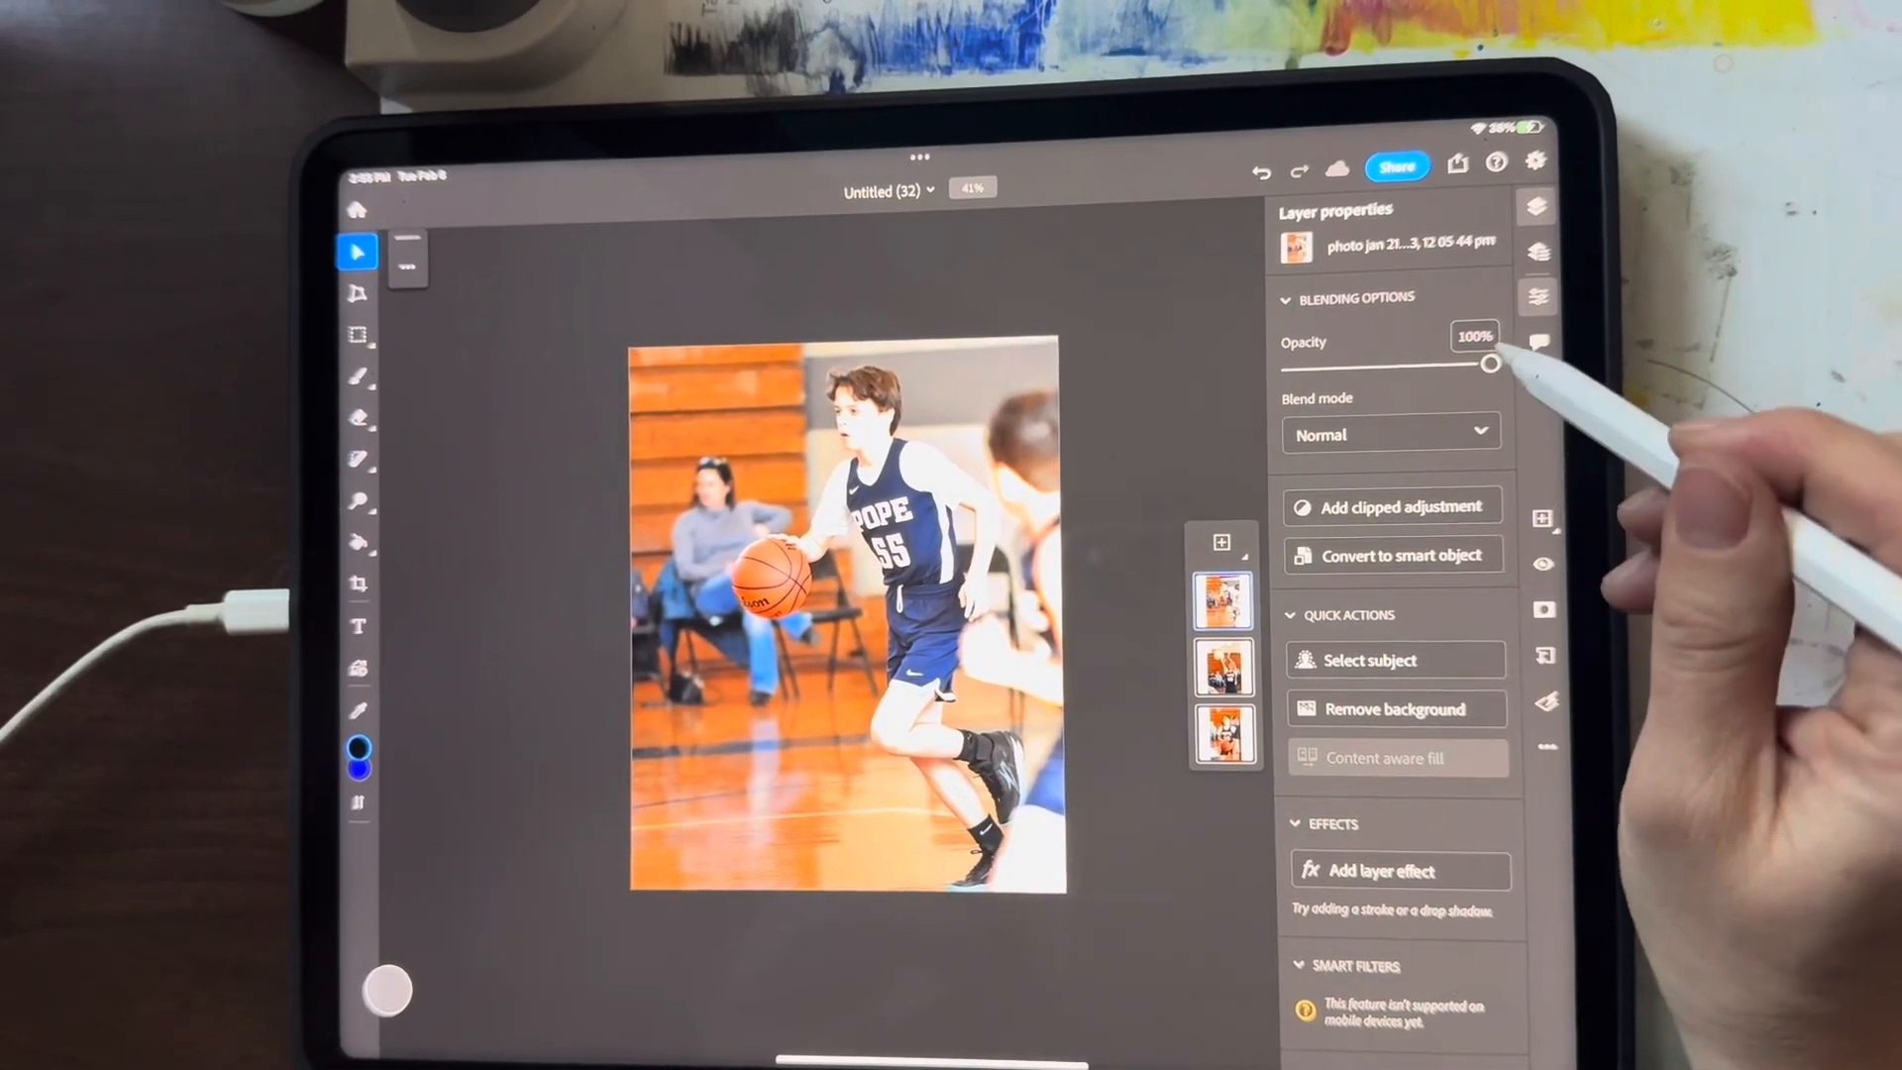
drag(1490, 362, 1398, 366)
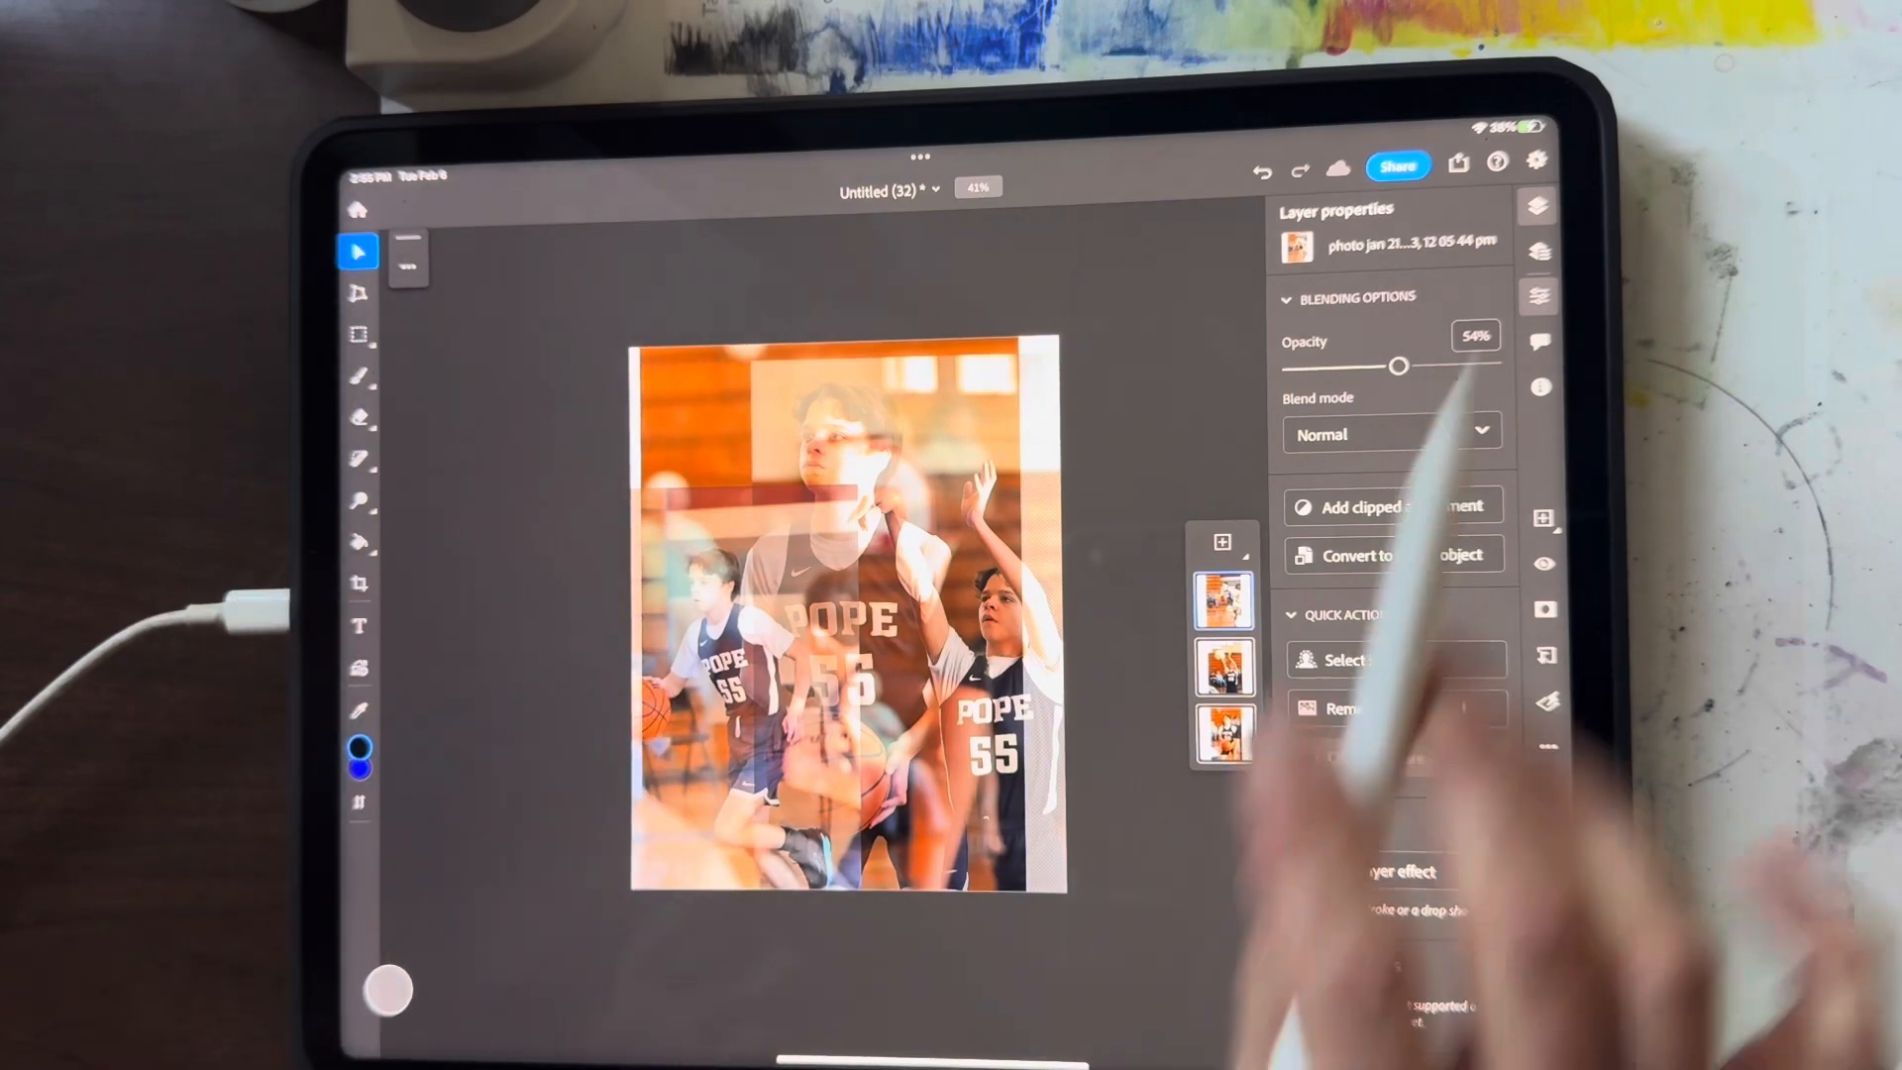
Return the dribbling and shooting photo layers to full 100% opacity
drag(1398, 367, 1404, 367)
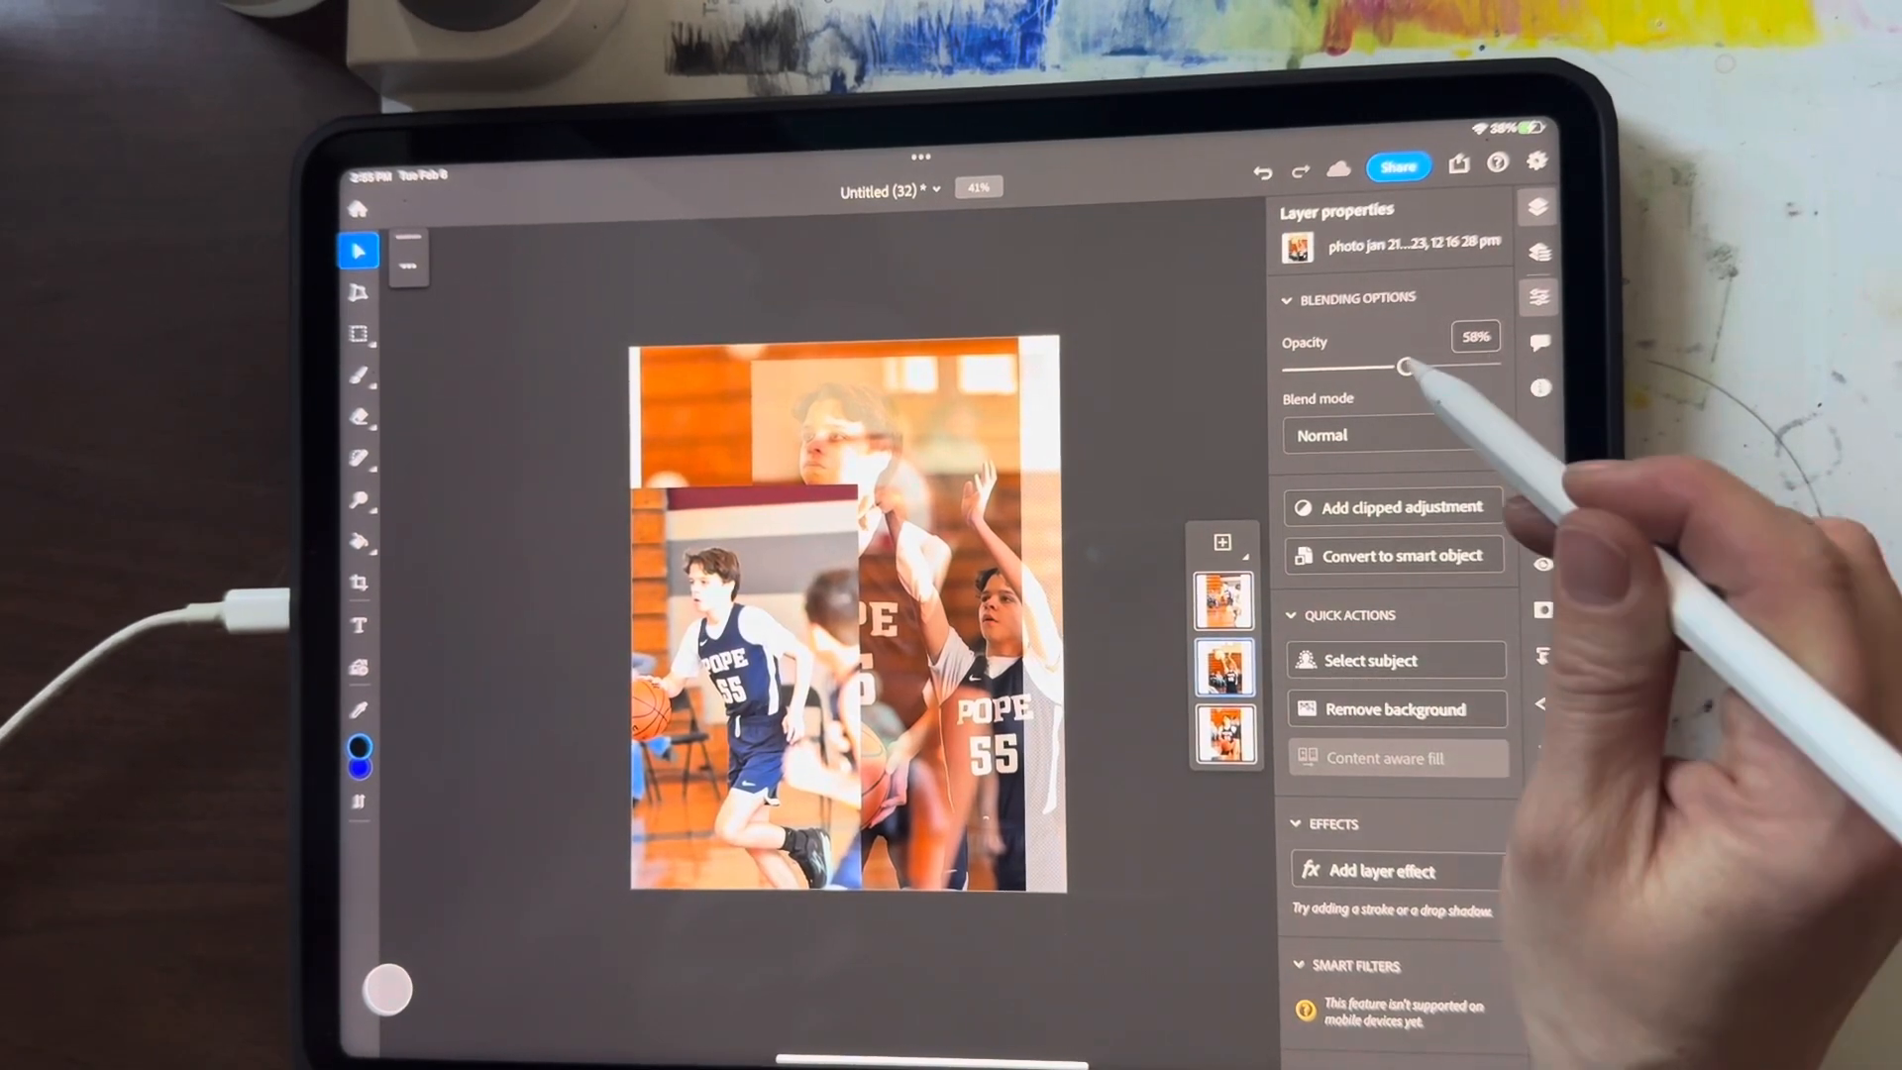
drag(1404, 366, 1488, 363)
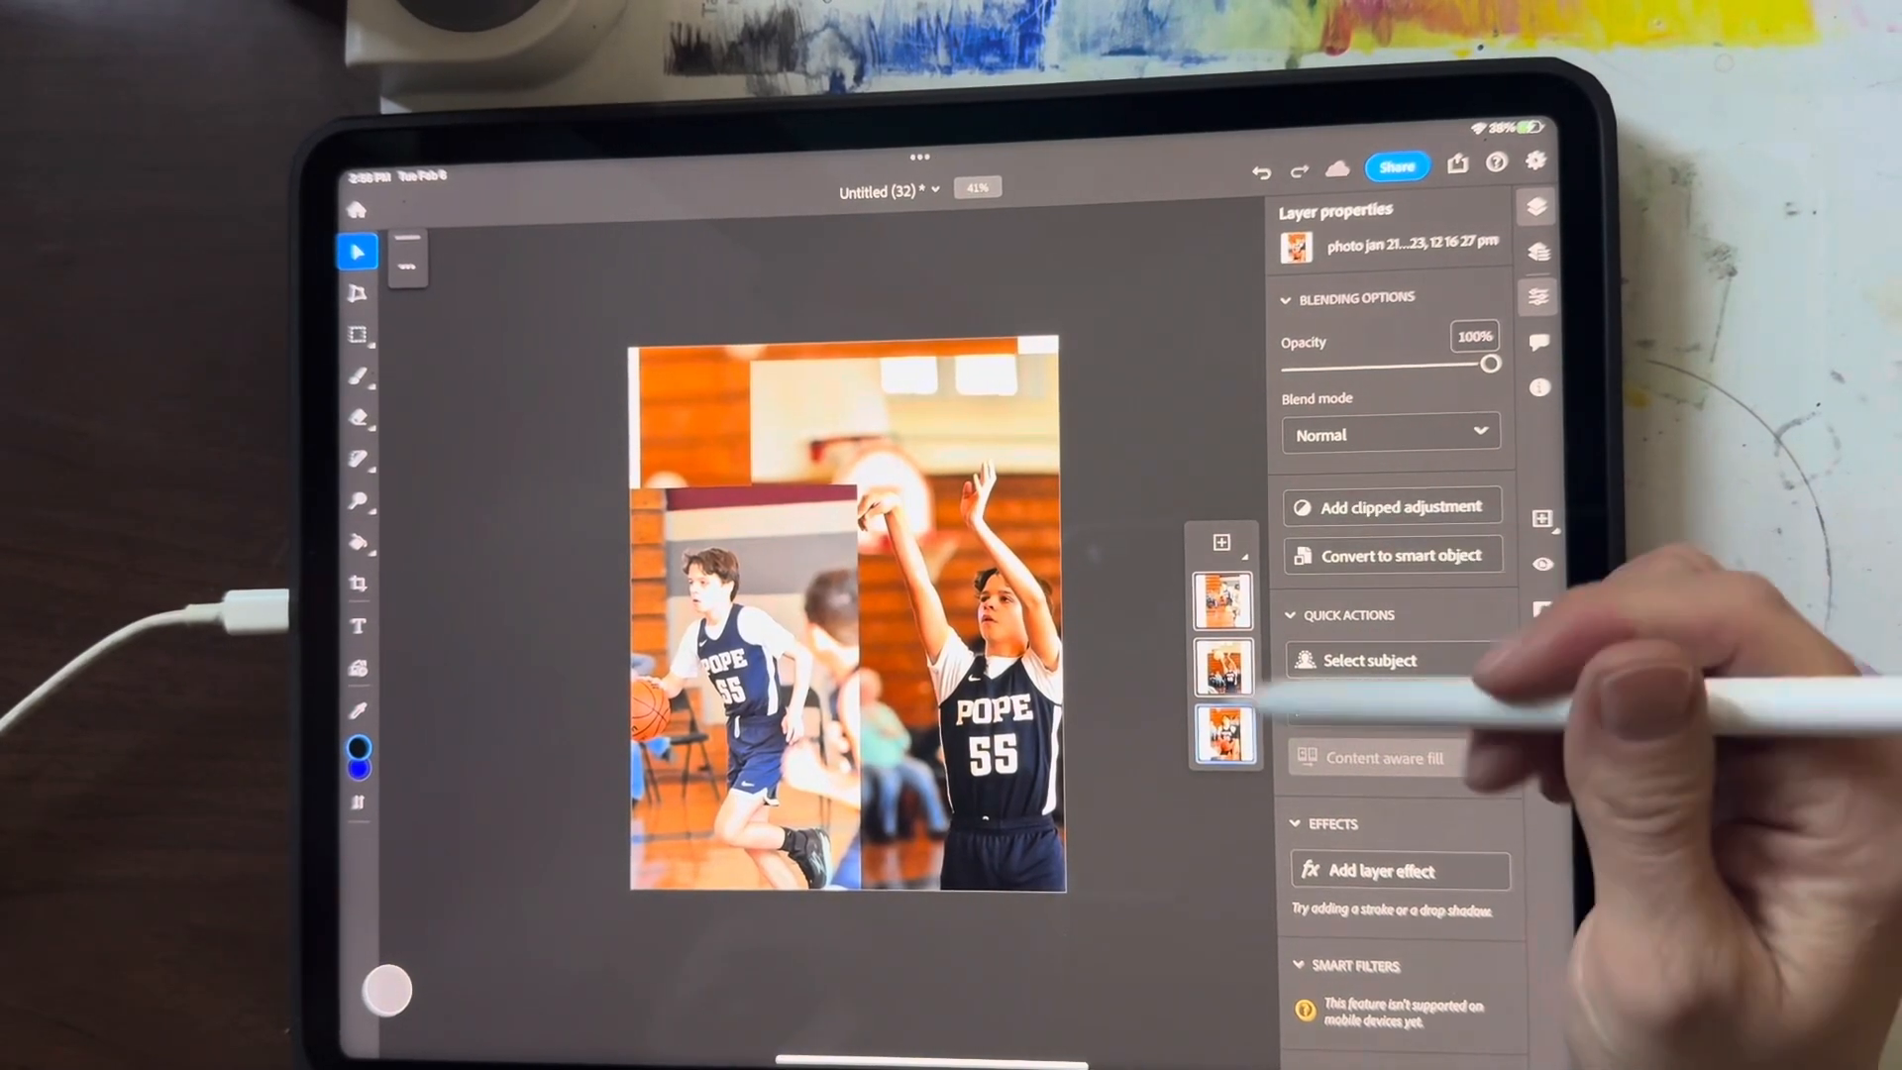
Copy a rectangle around the dribbling number 55 player onto its own new layer
click(1225, 734)
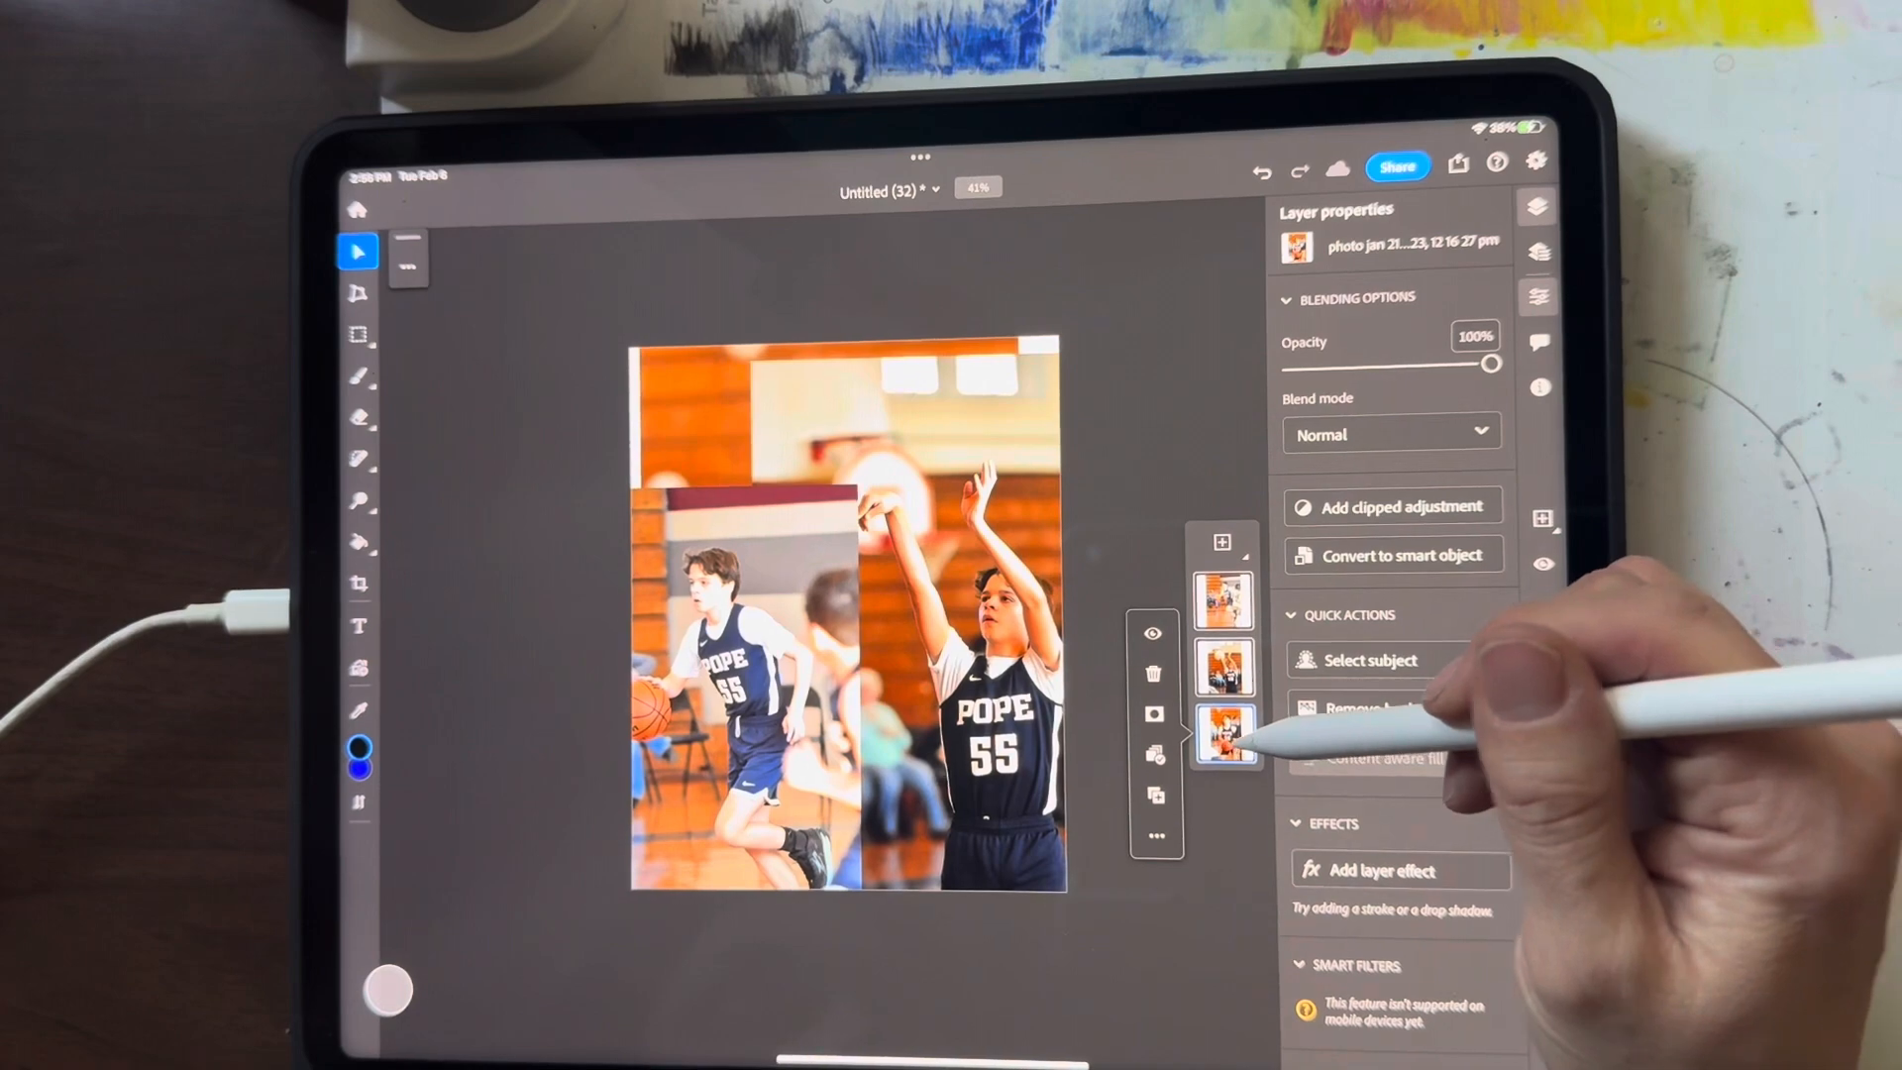
click(1227, 601)
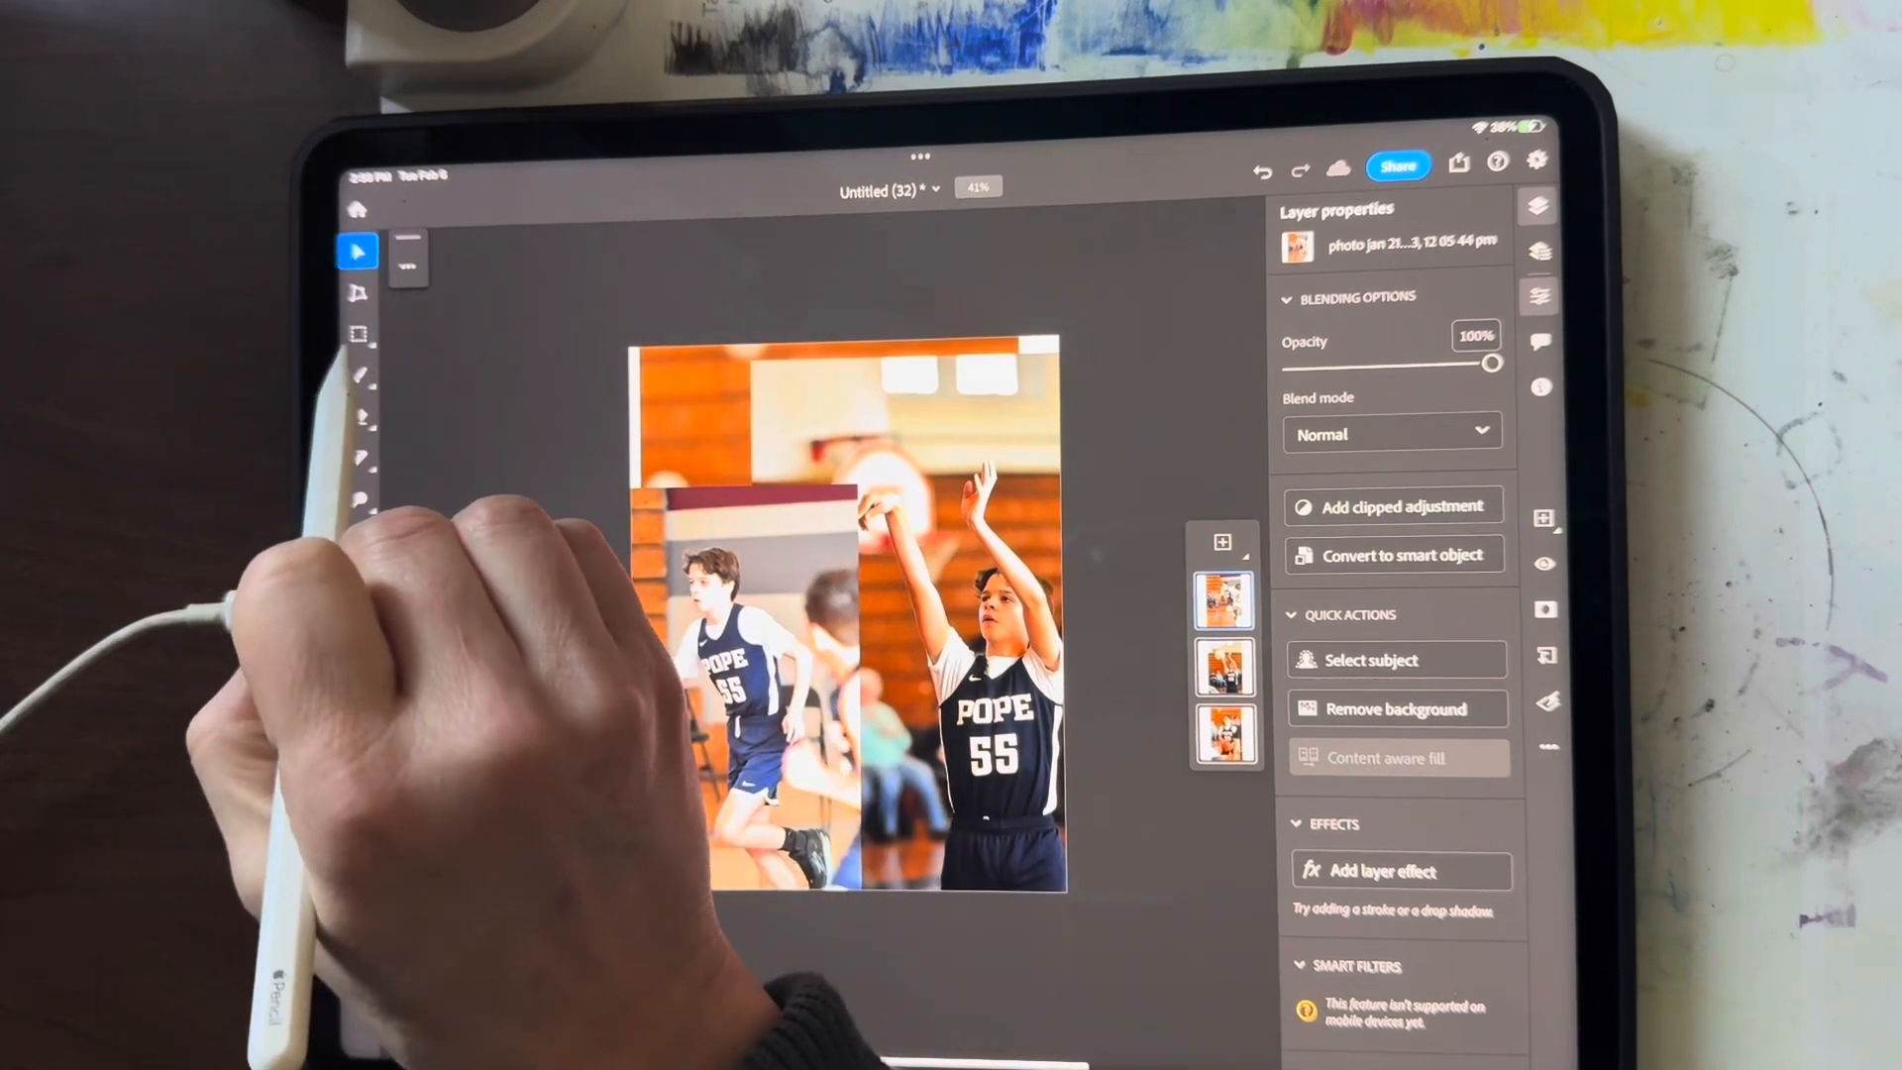
click(358, 329)
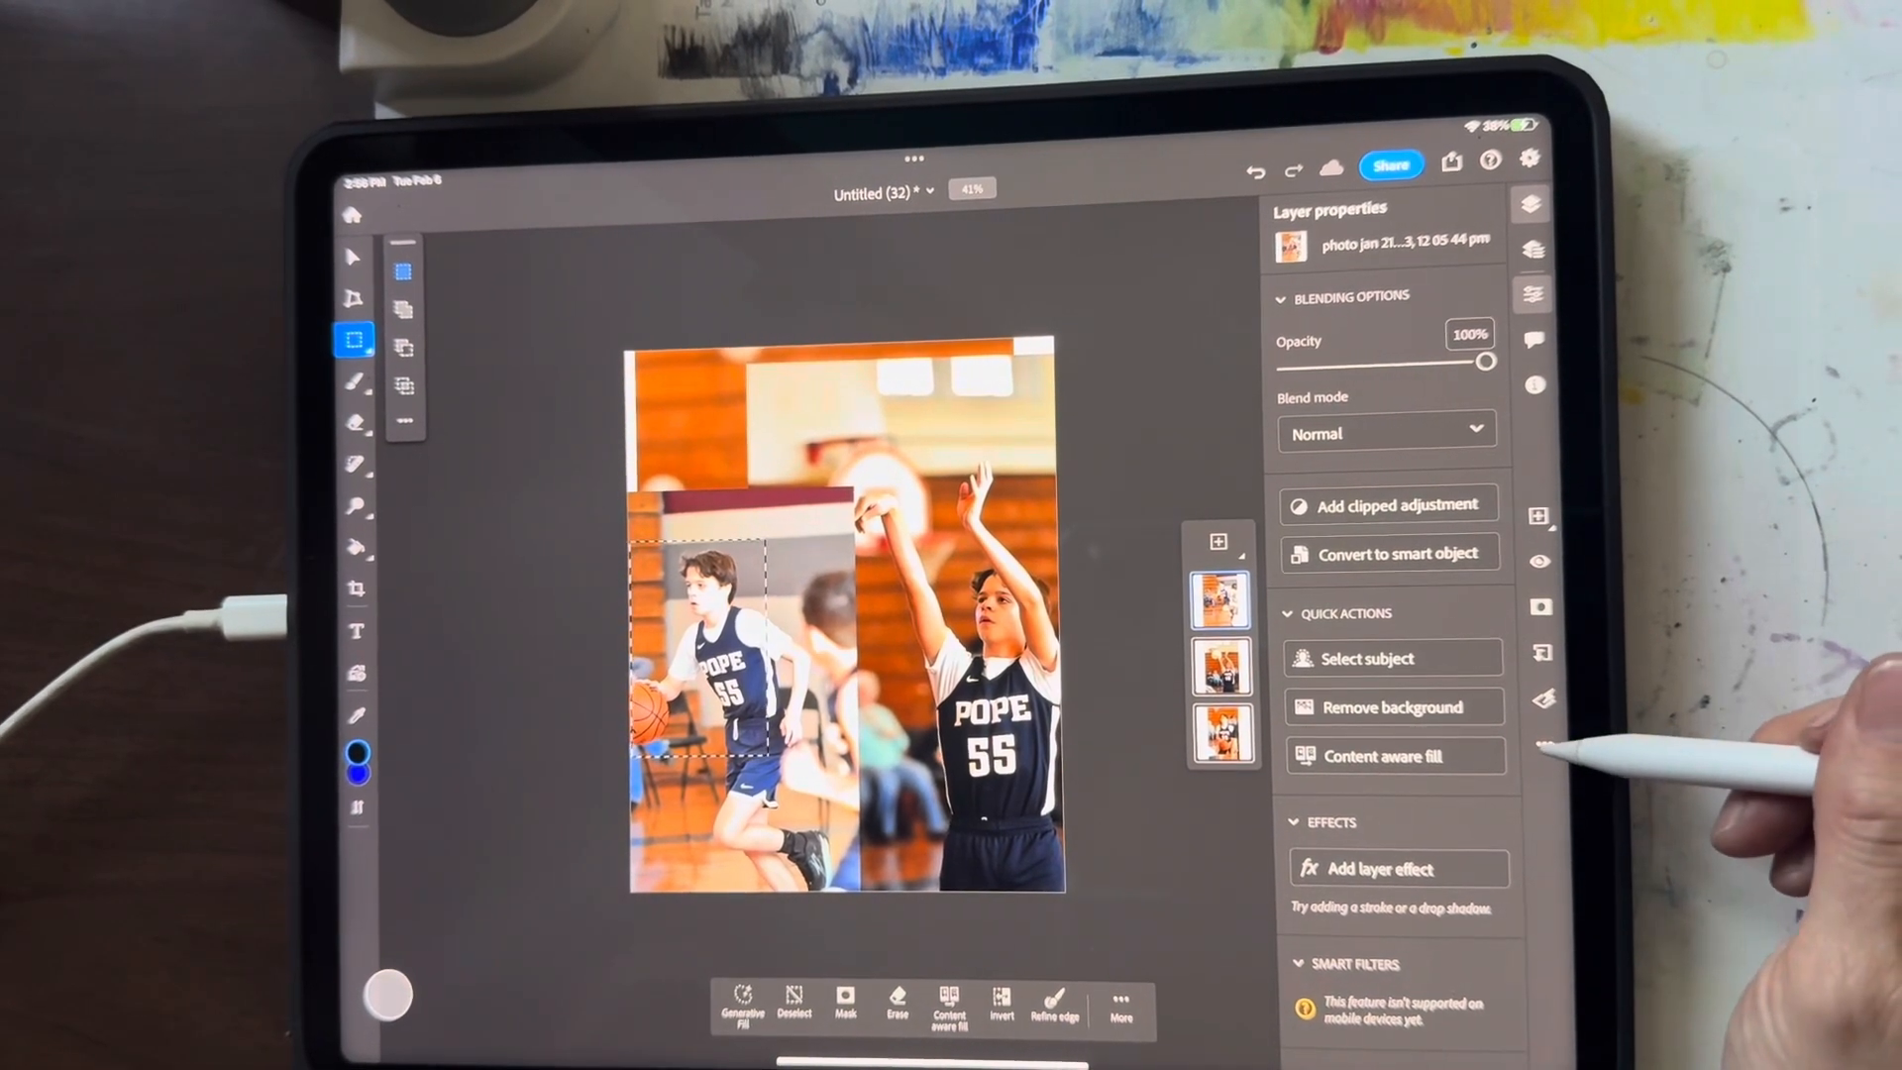
click(1537, 293)
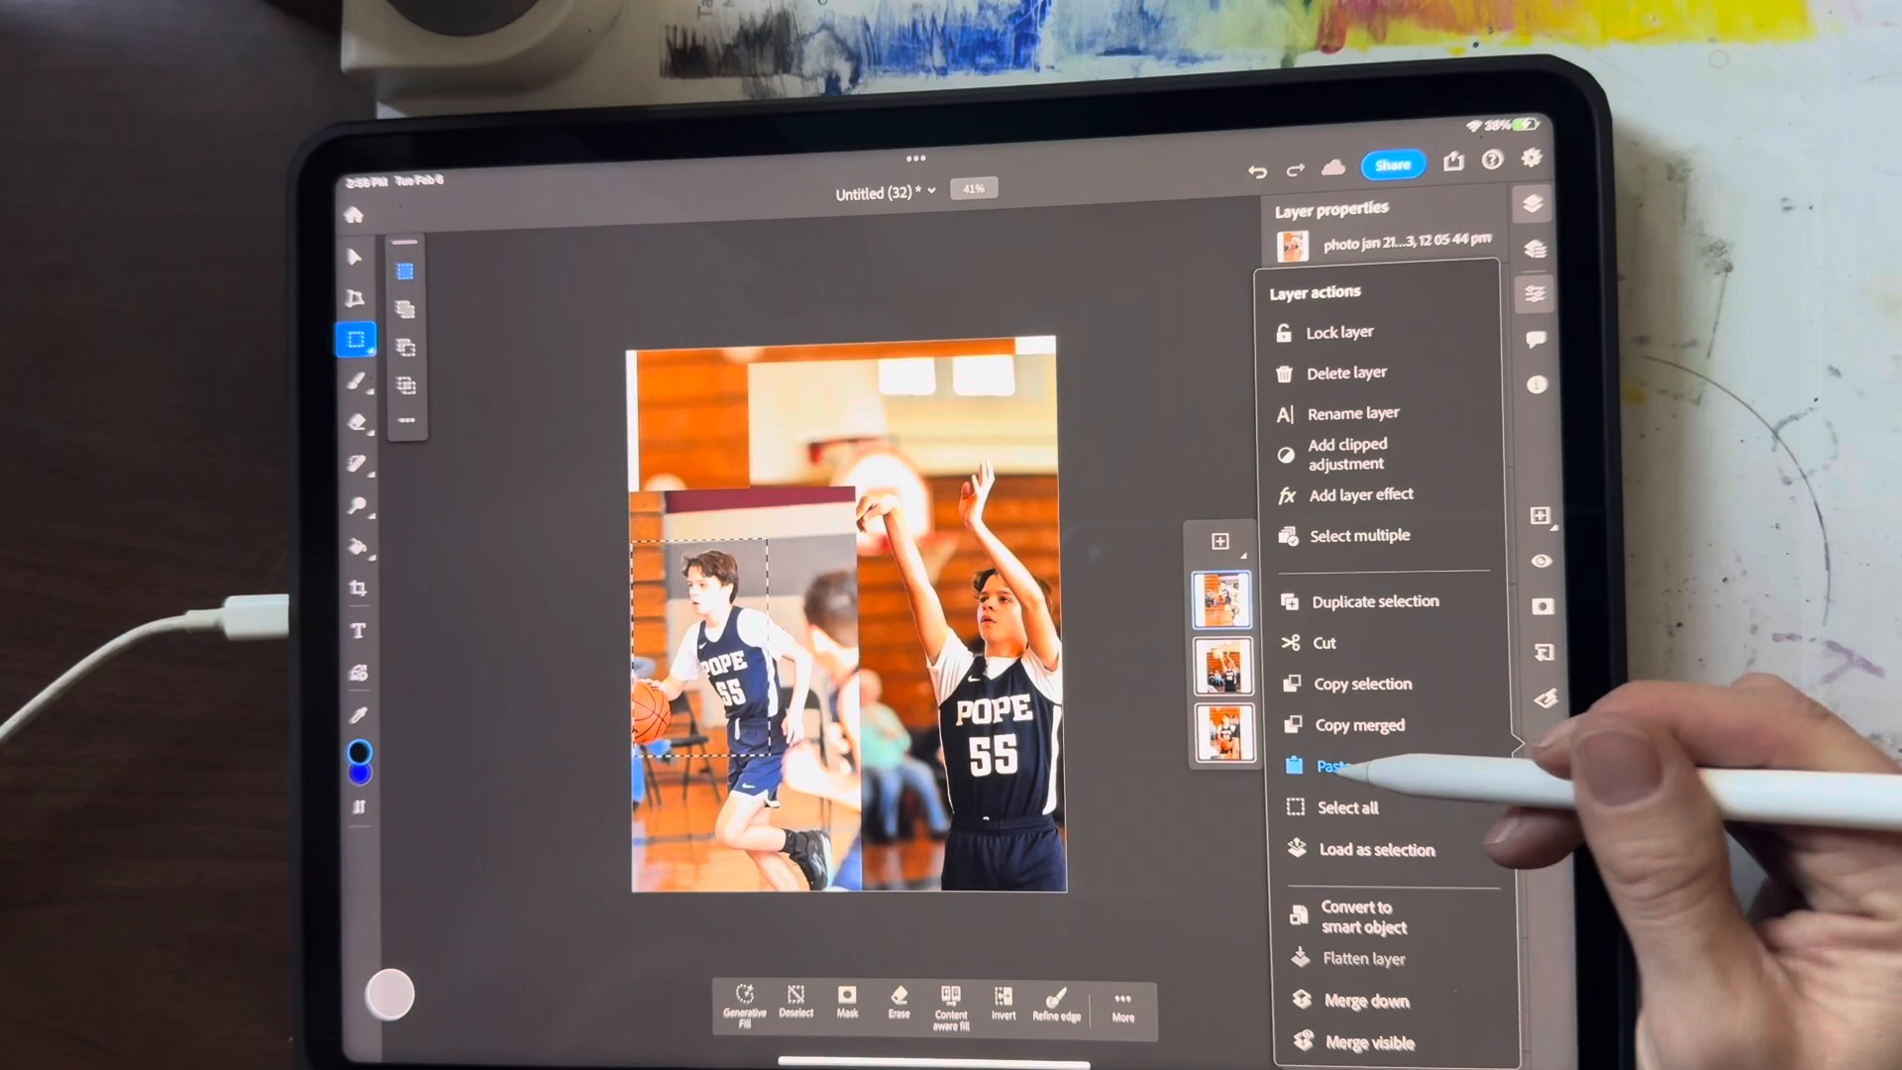
click(1334, 765)
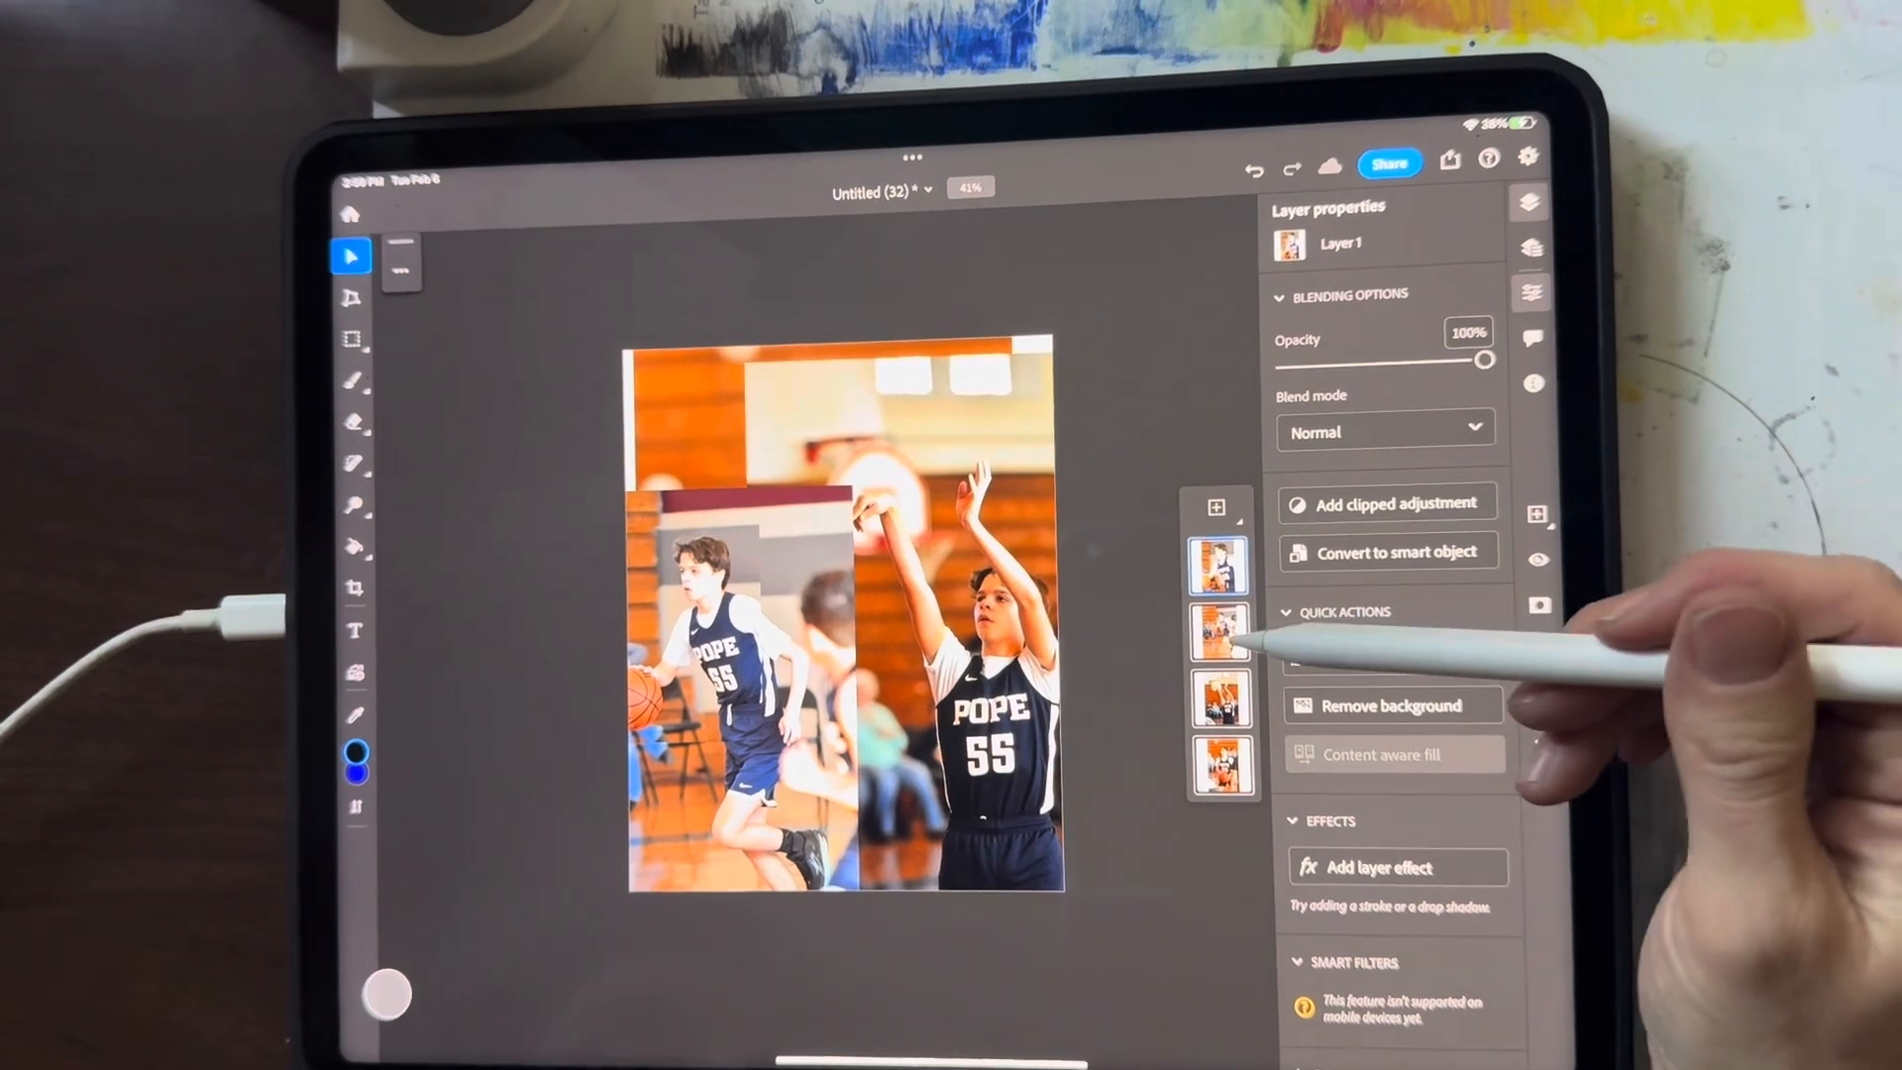
Cut two more rectangular pieces from photo layers onto new layers
click(1219, 625)
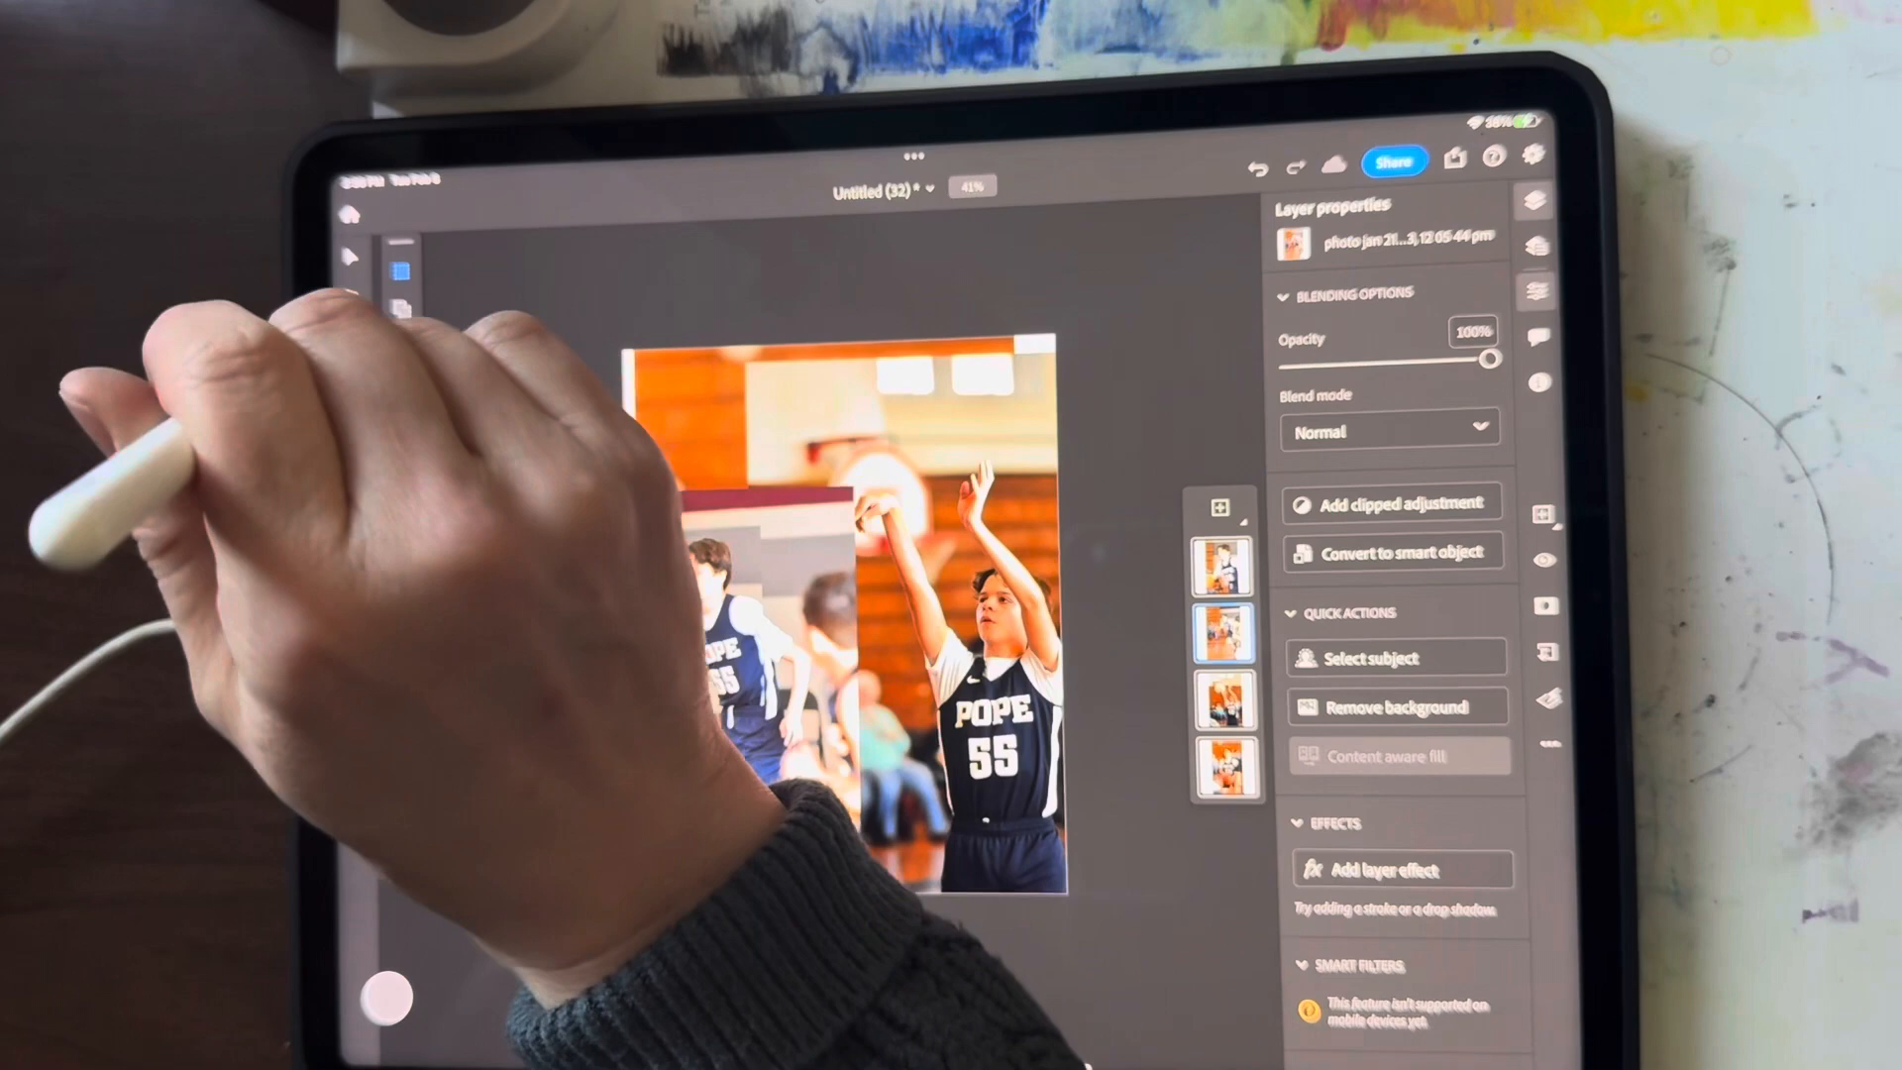
click(357, 344)
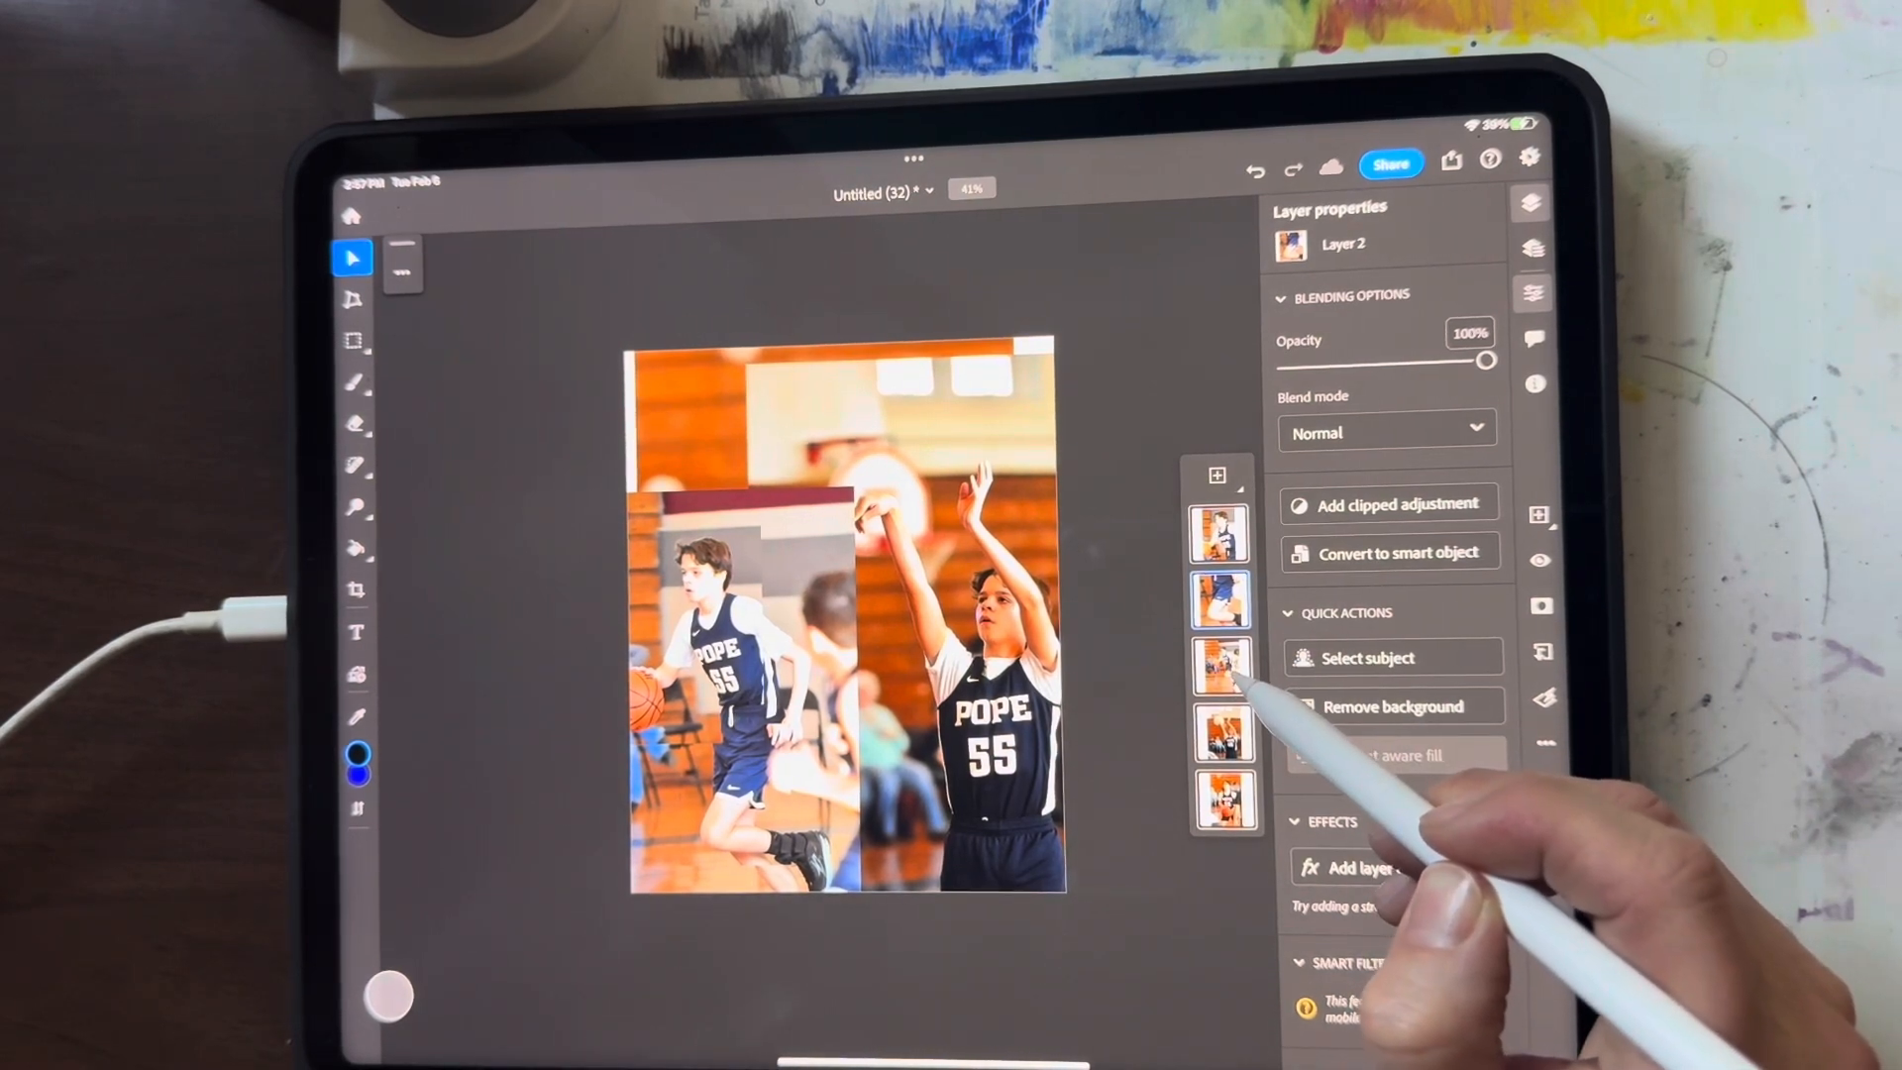
click(1221, 664)
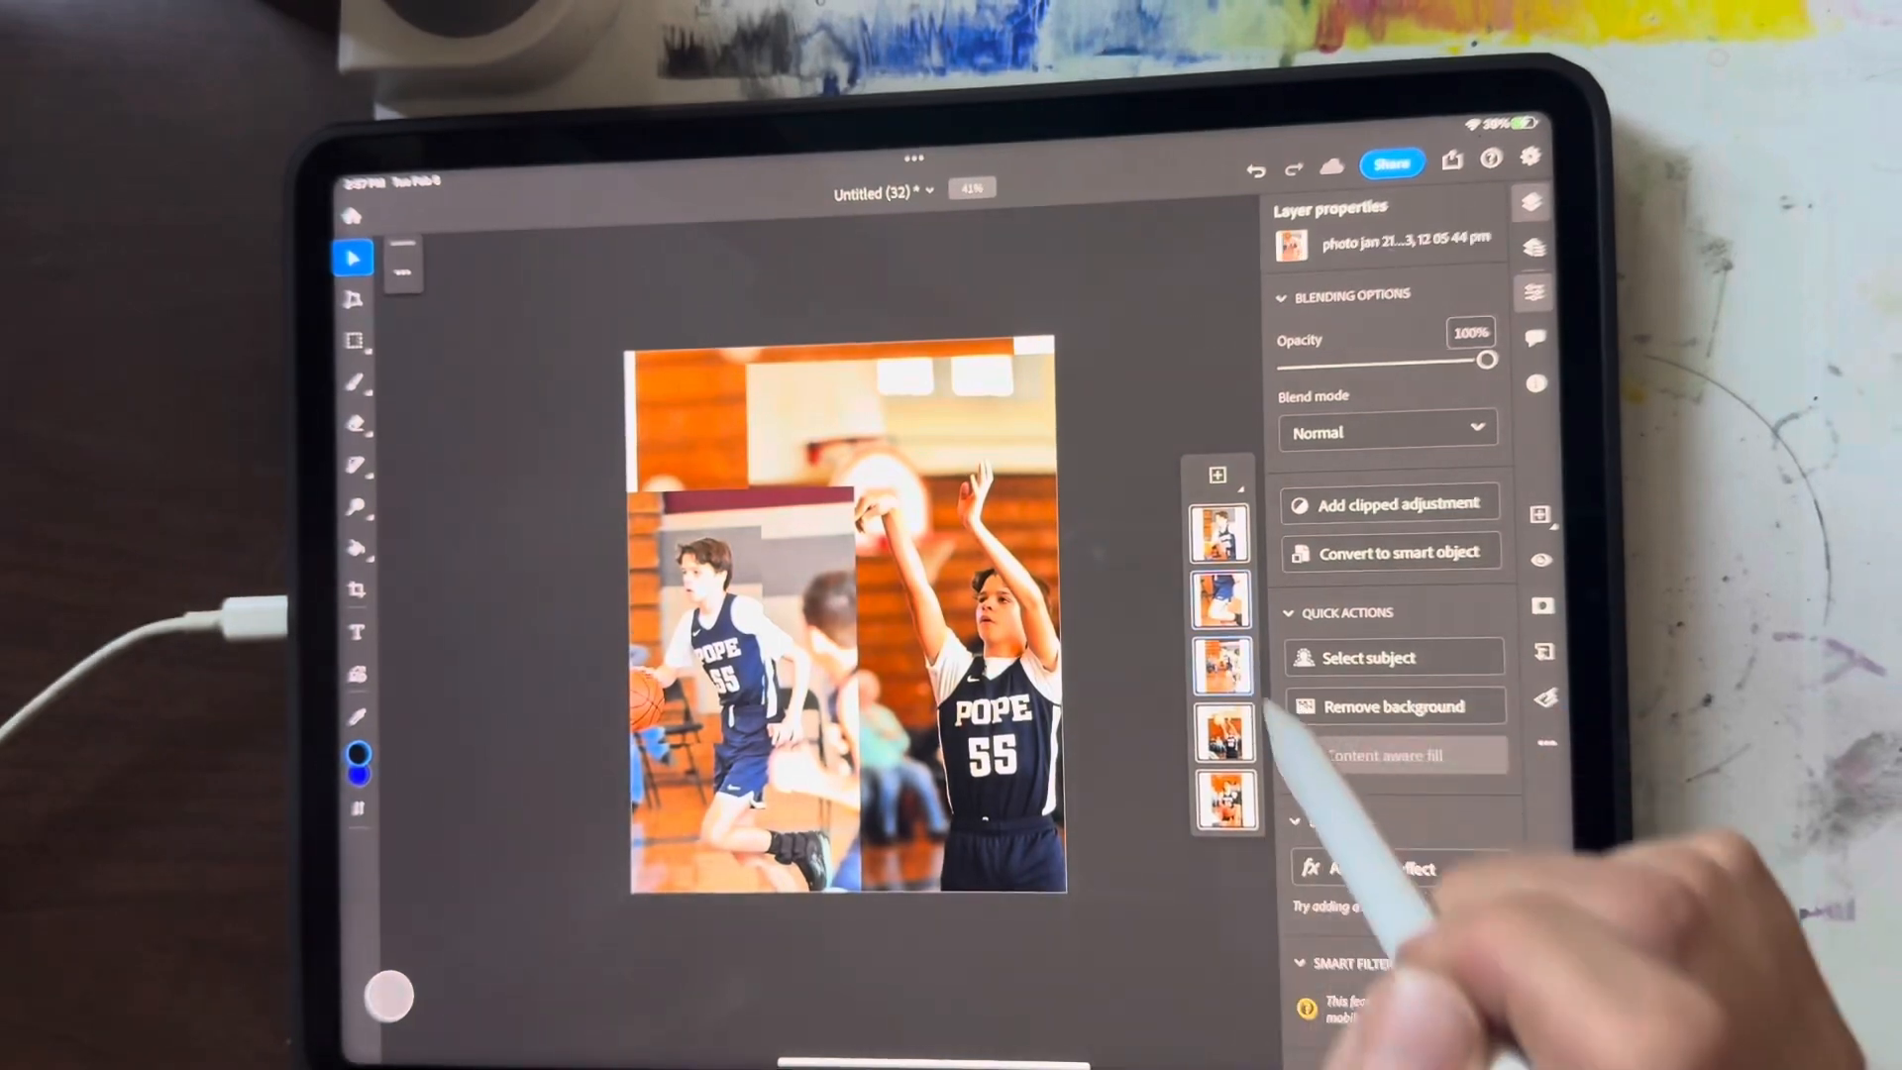
click(353, 341)
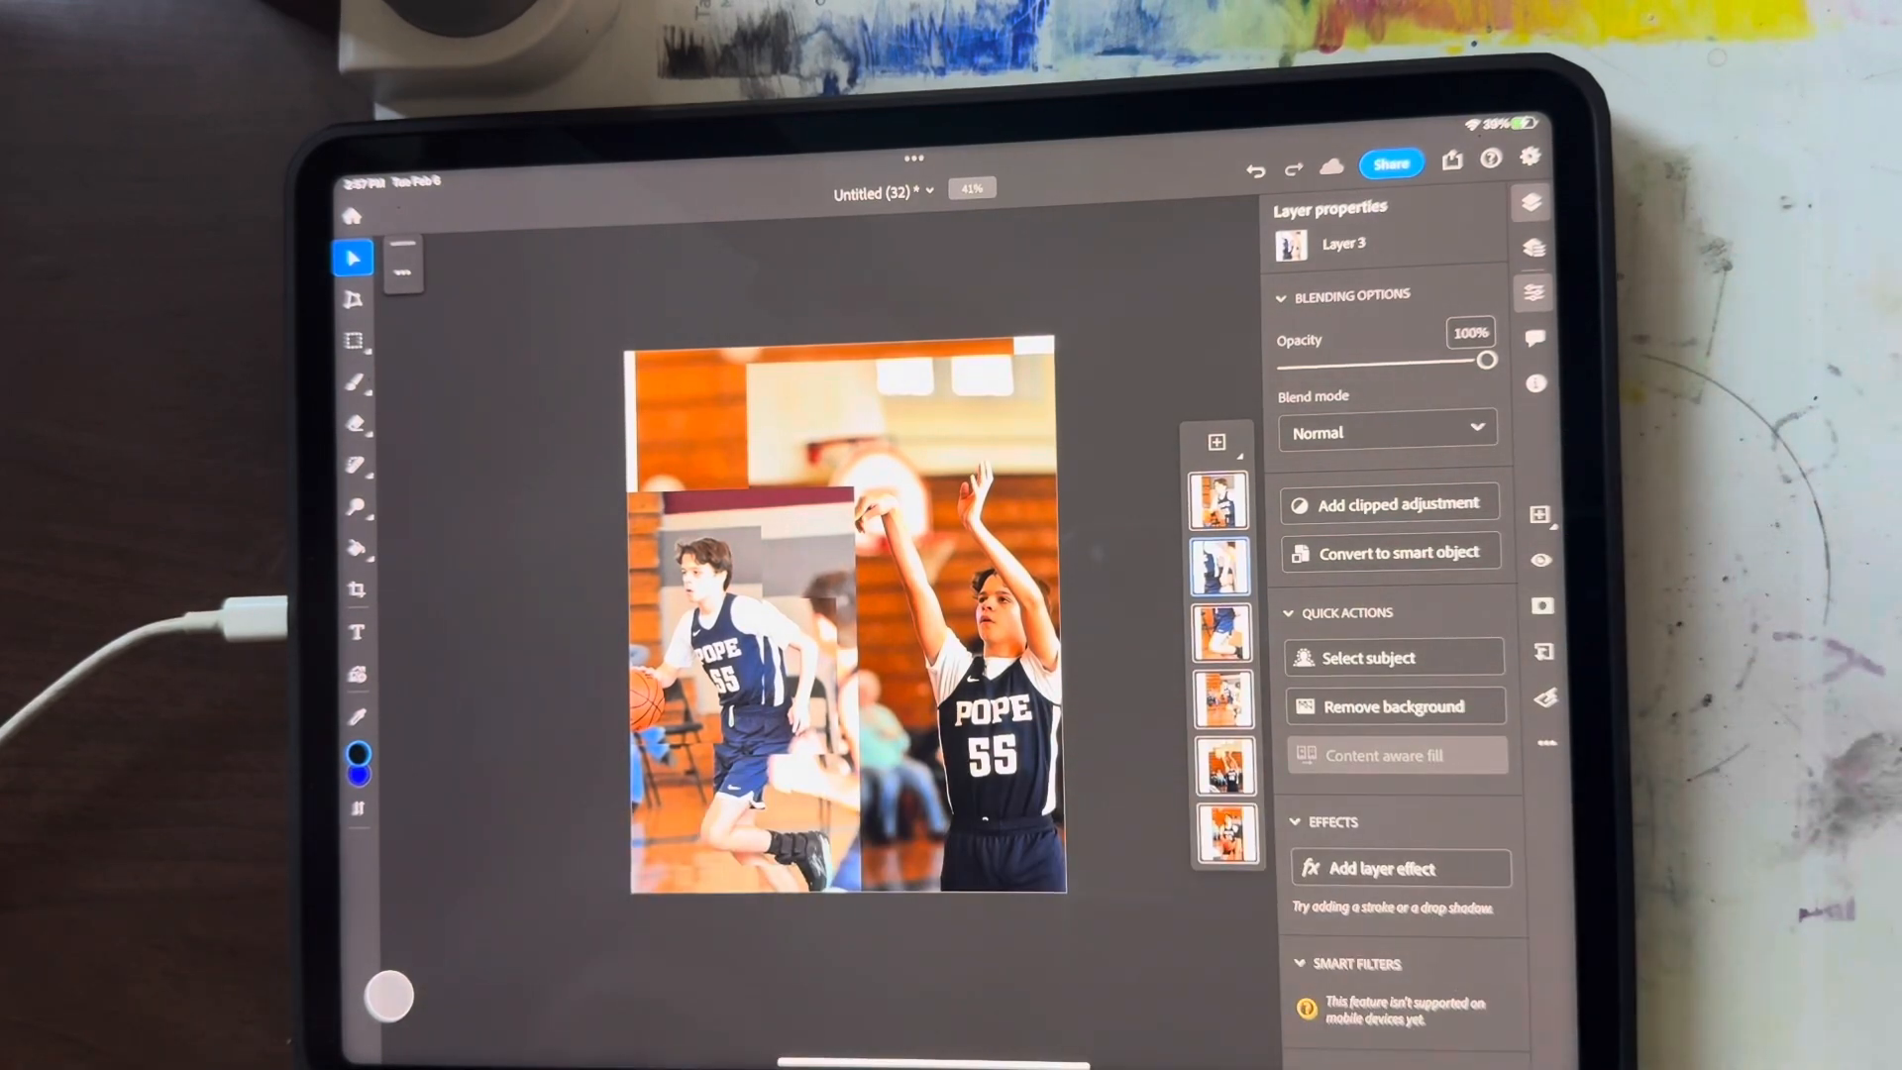
Hide the full photo layer and copy another rectangular piece to a new layer
click(1216, 701)
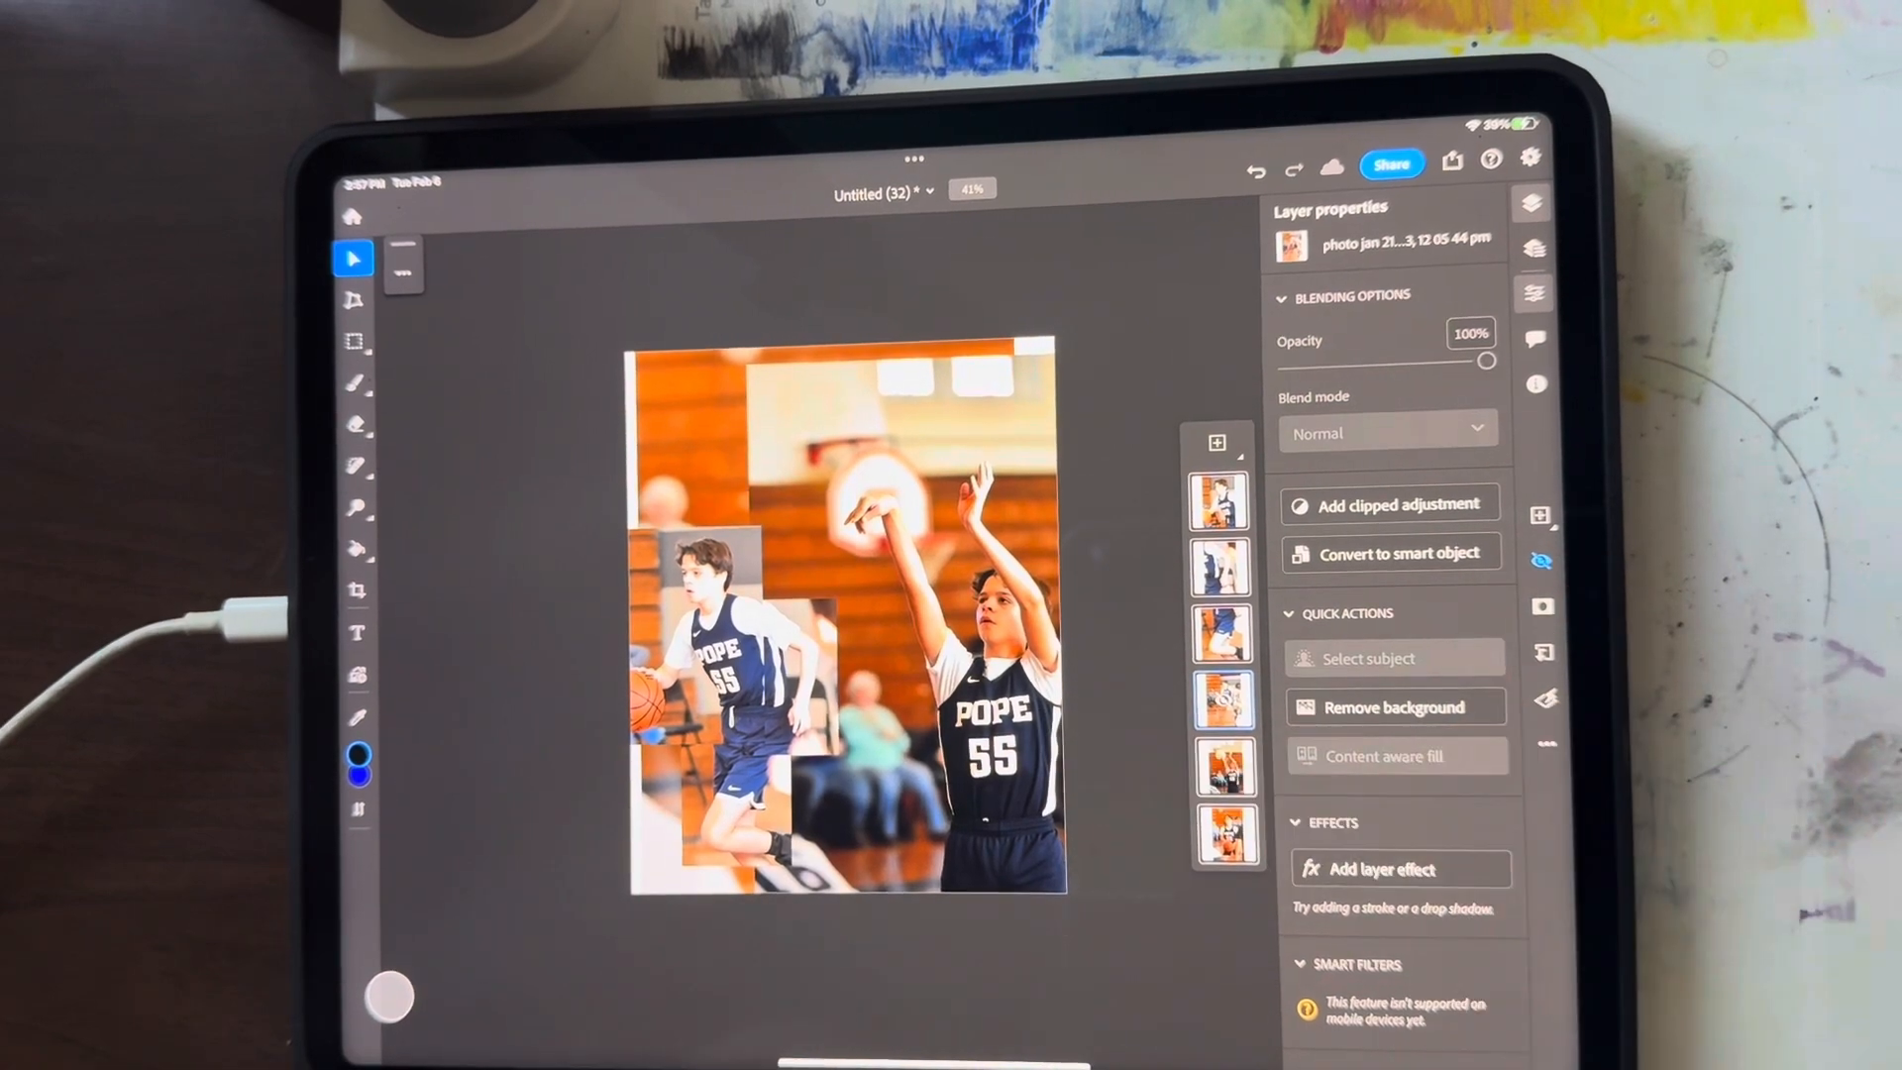
click(1224, 766)
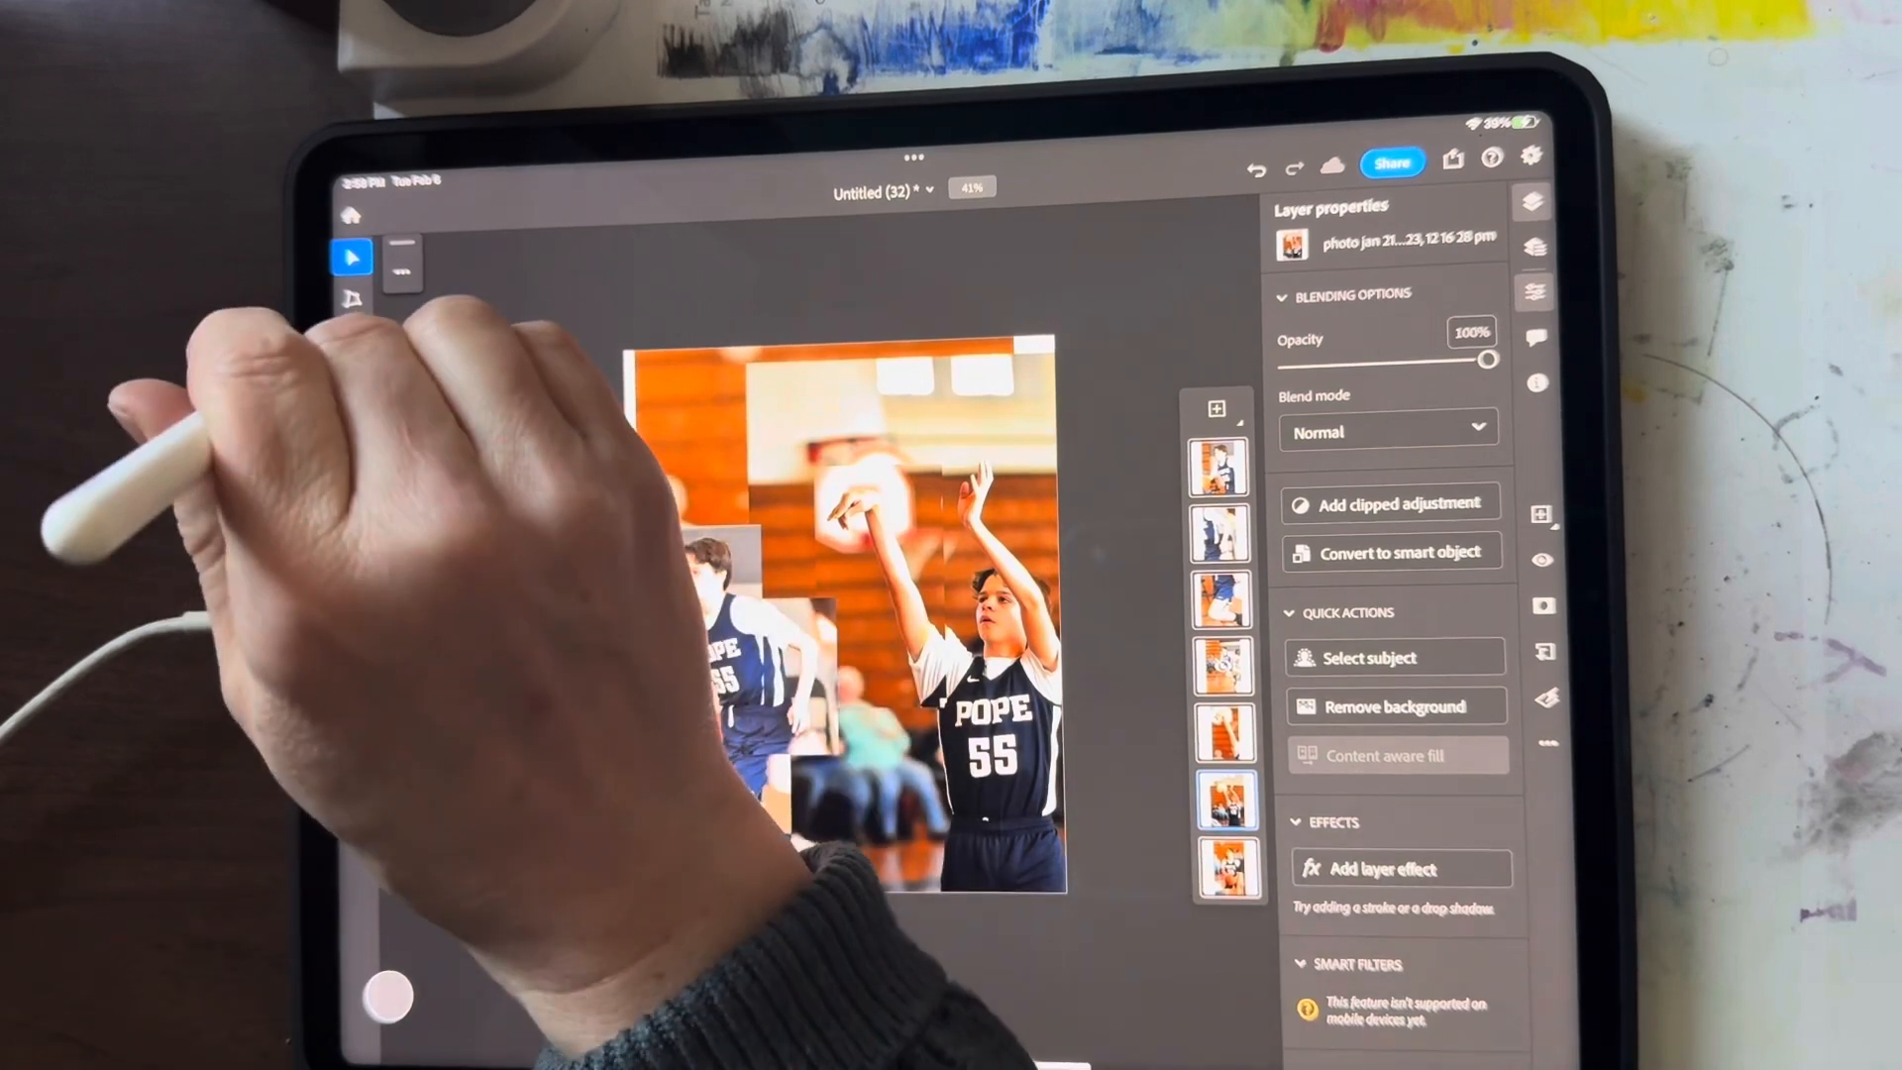
Marquee-select a rectangular piece of a photo for a new cut-out
click(355, 342)
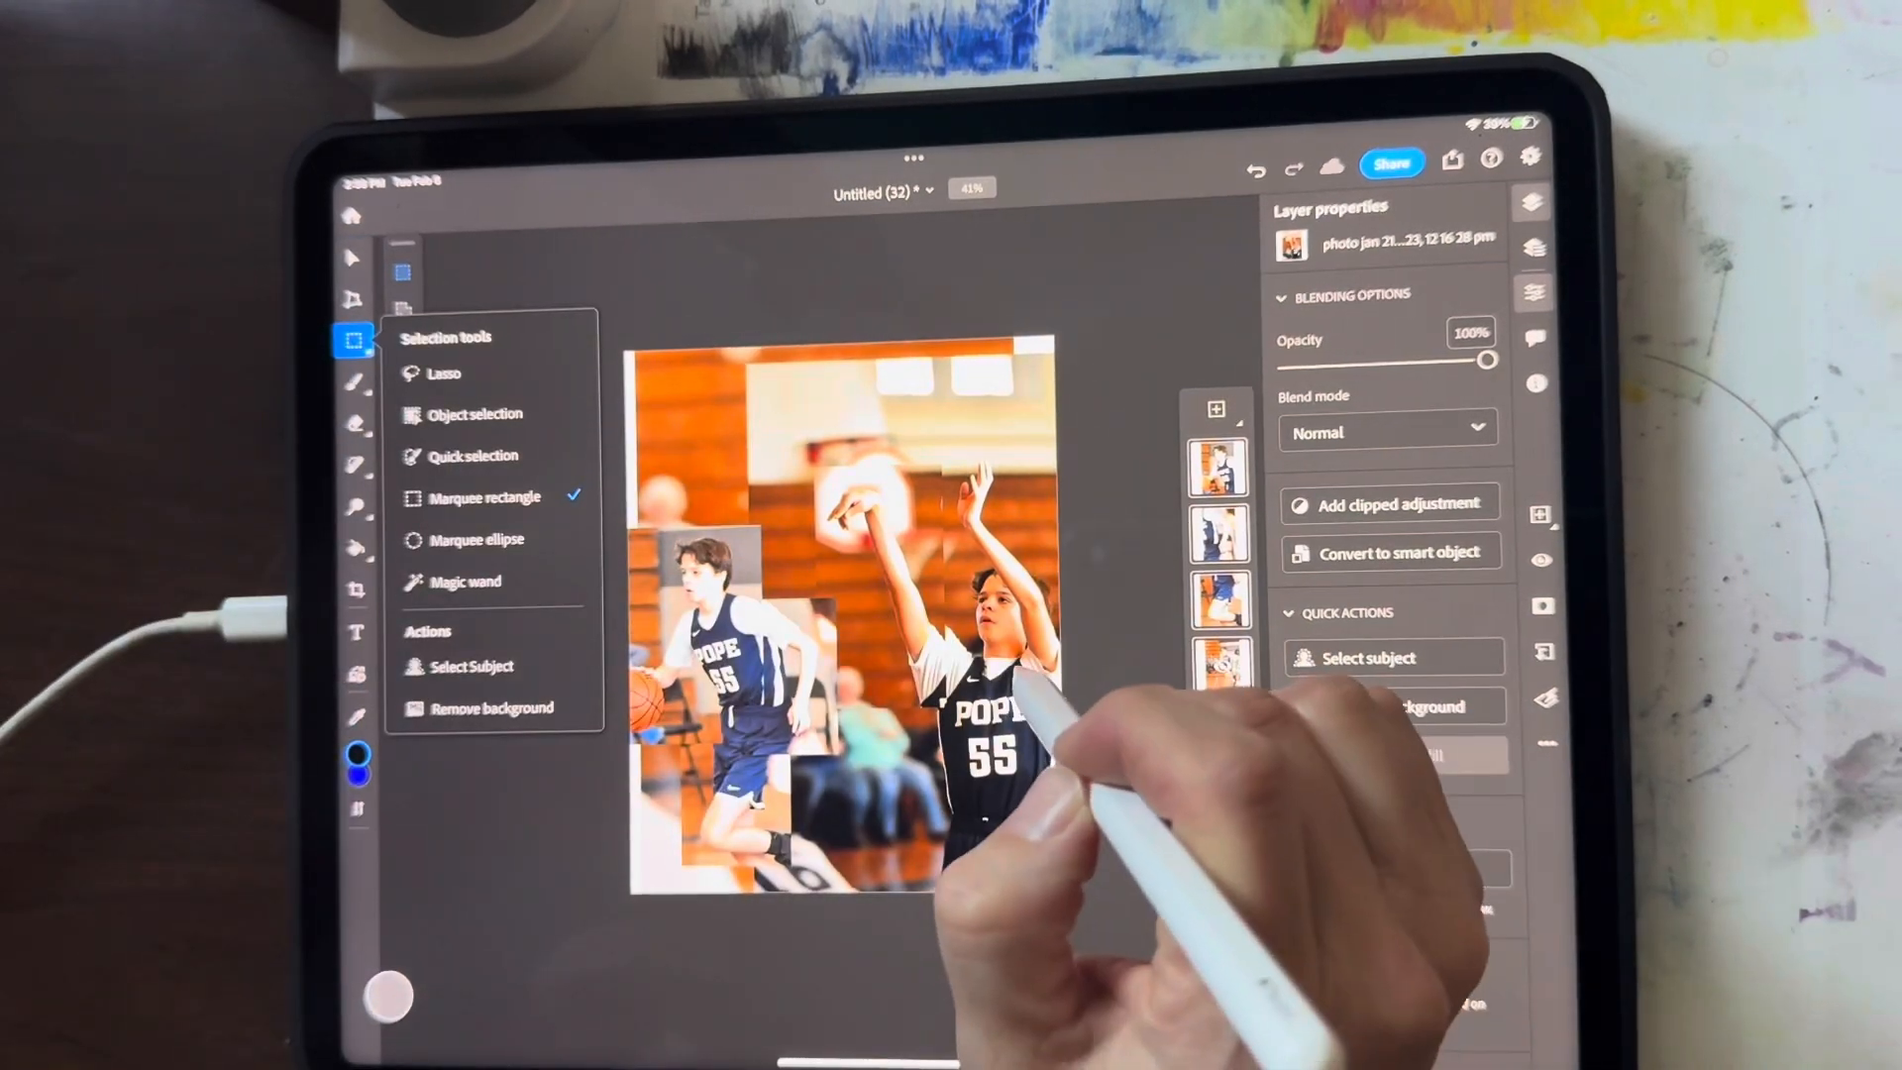
drag(971, 557, 1055, 758)
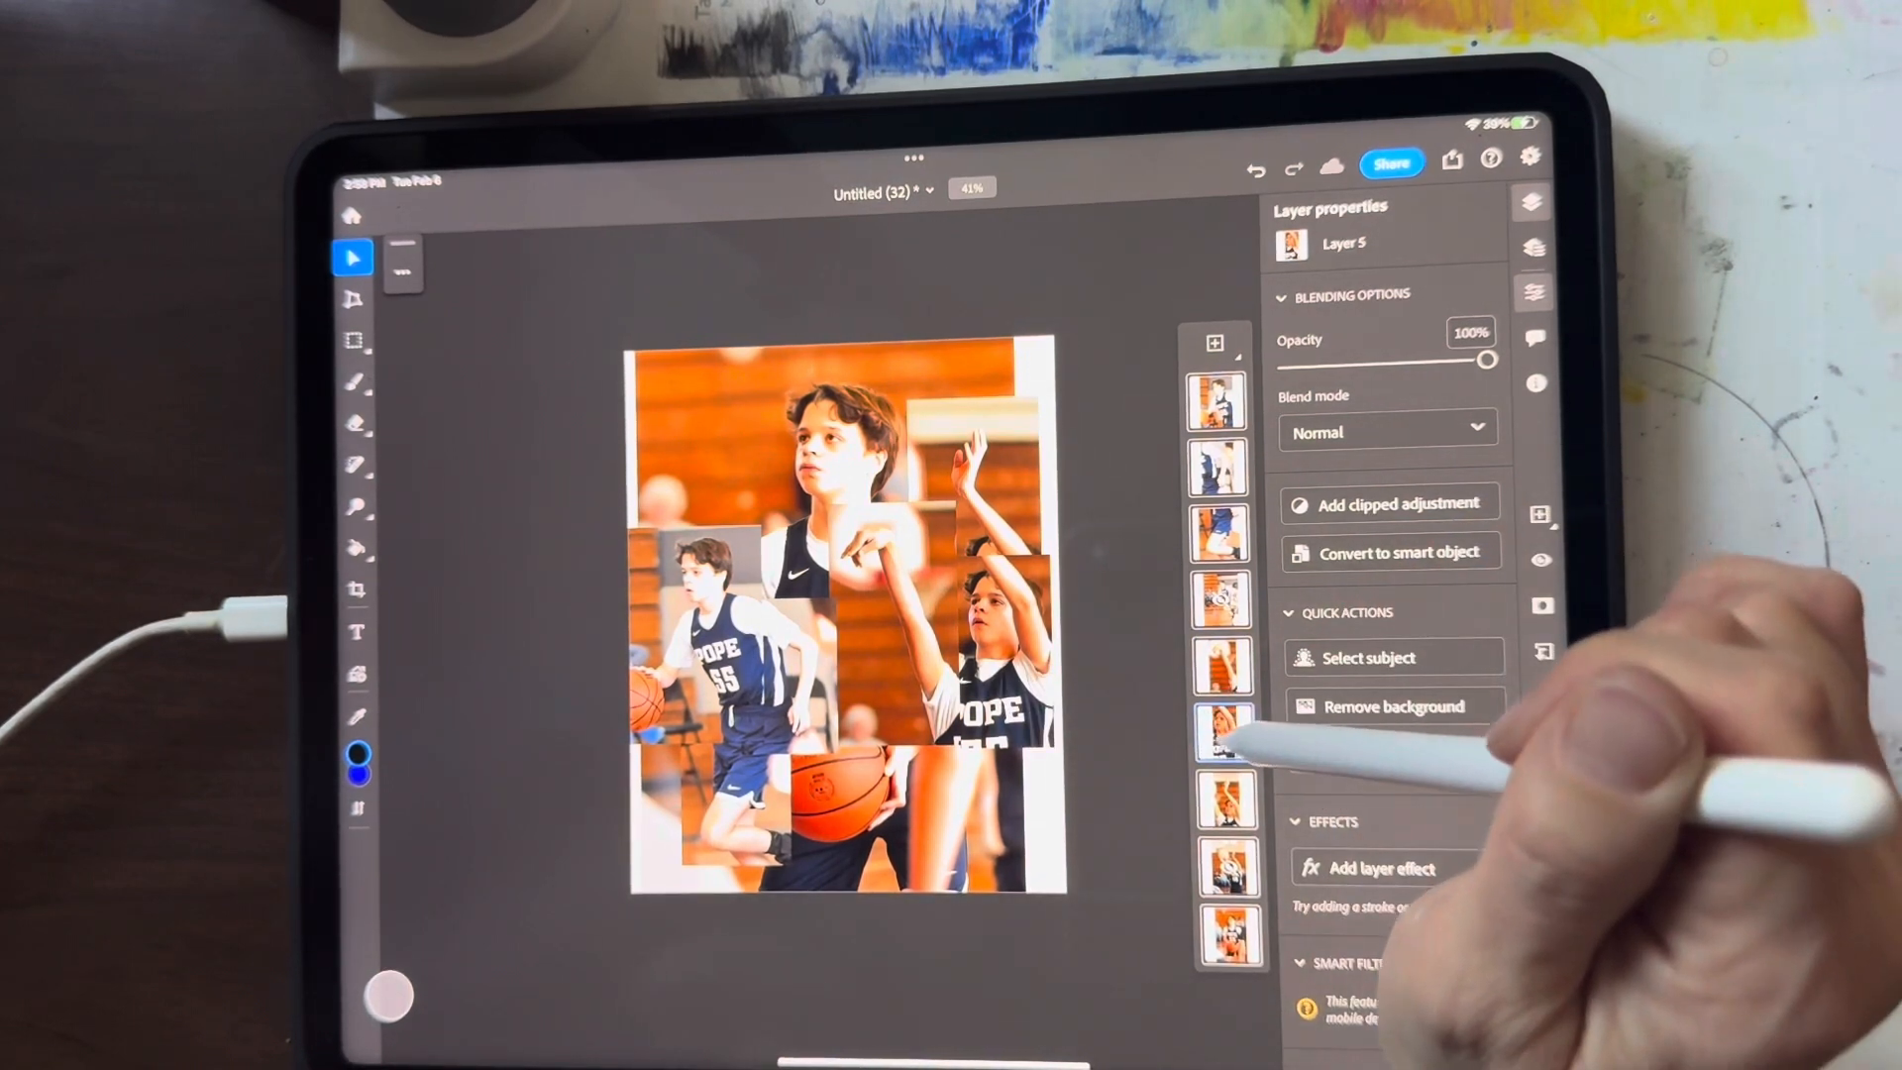
Select a layer and bring up the publish and quick export options
click(1225, 731)
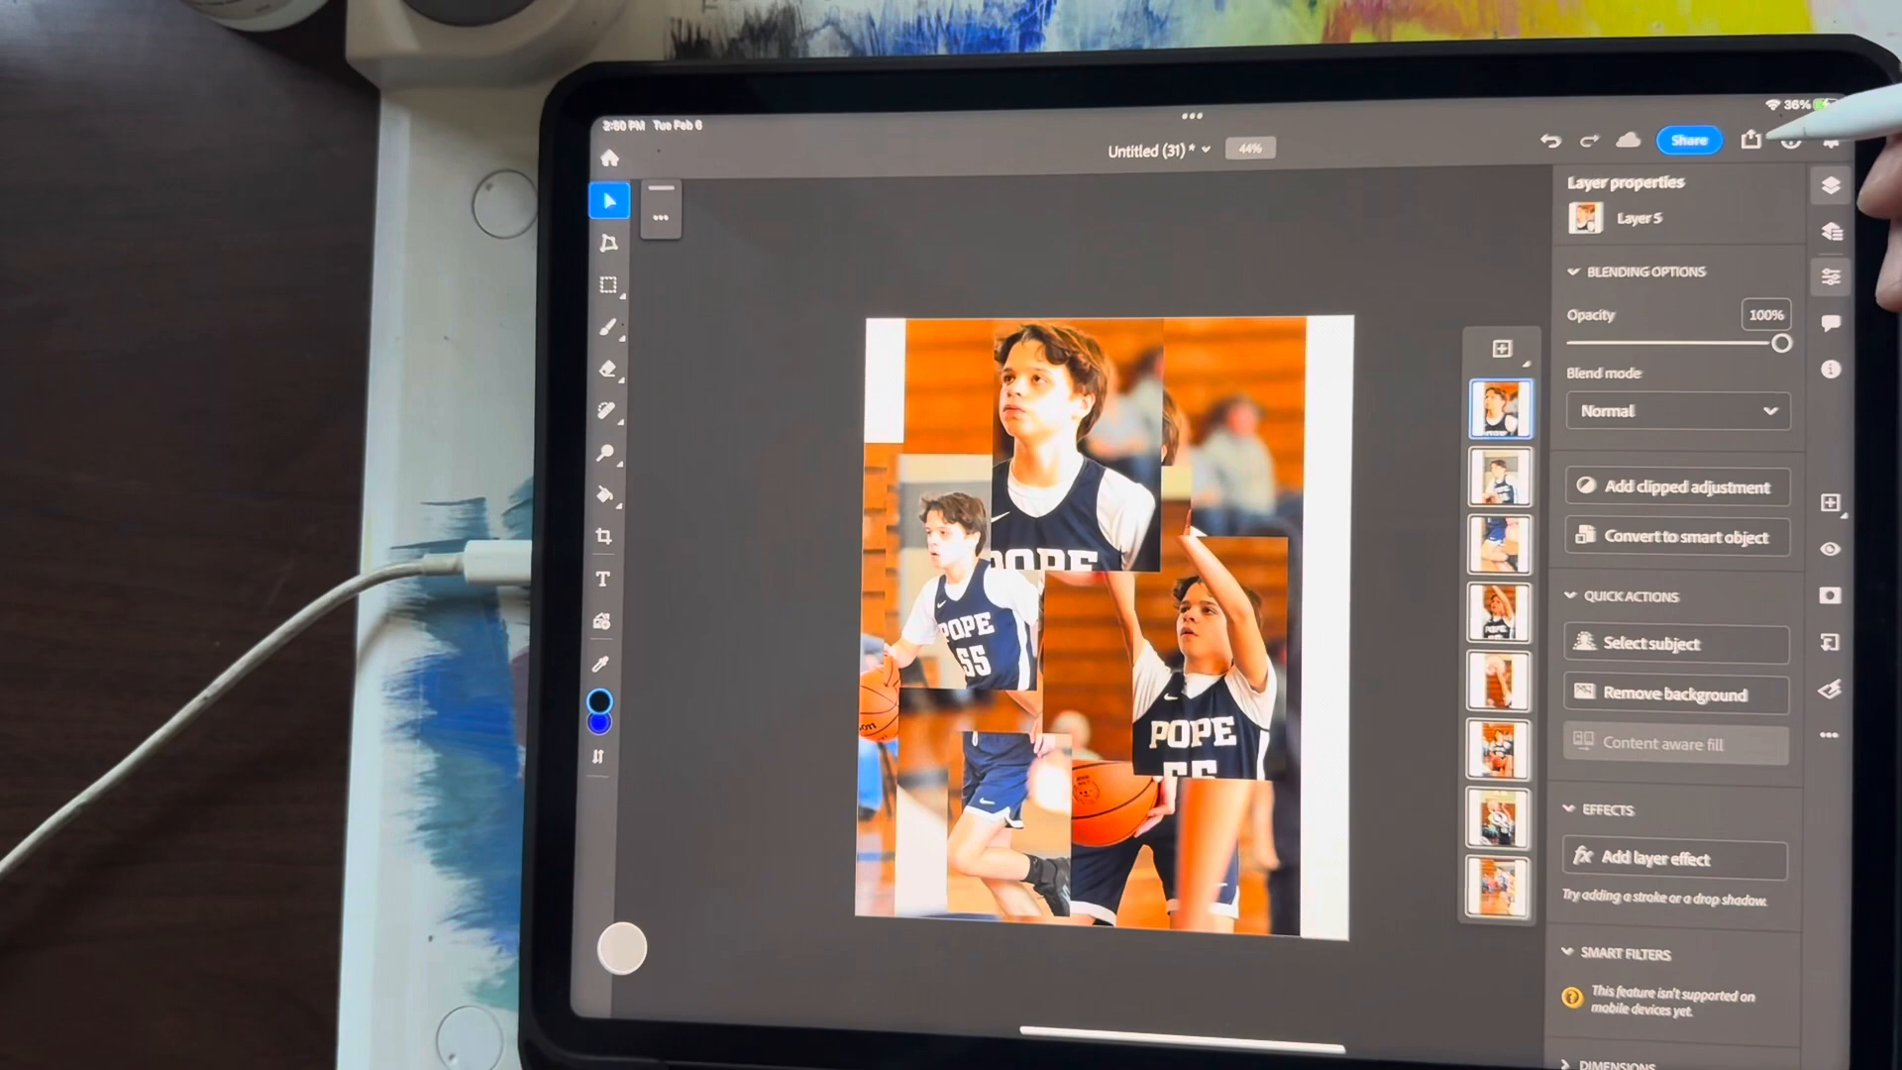
click(1751, 140)
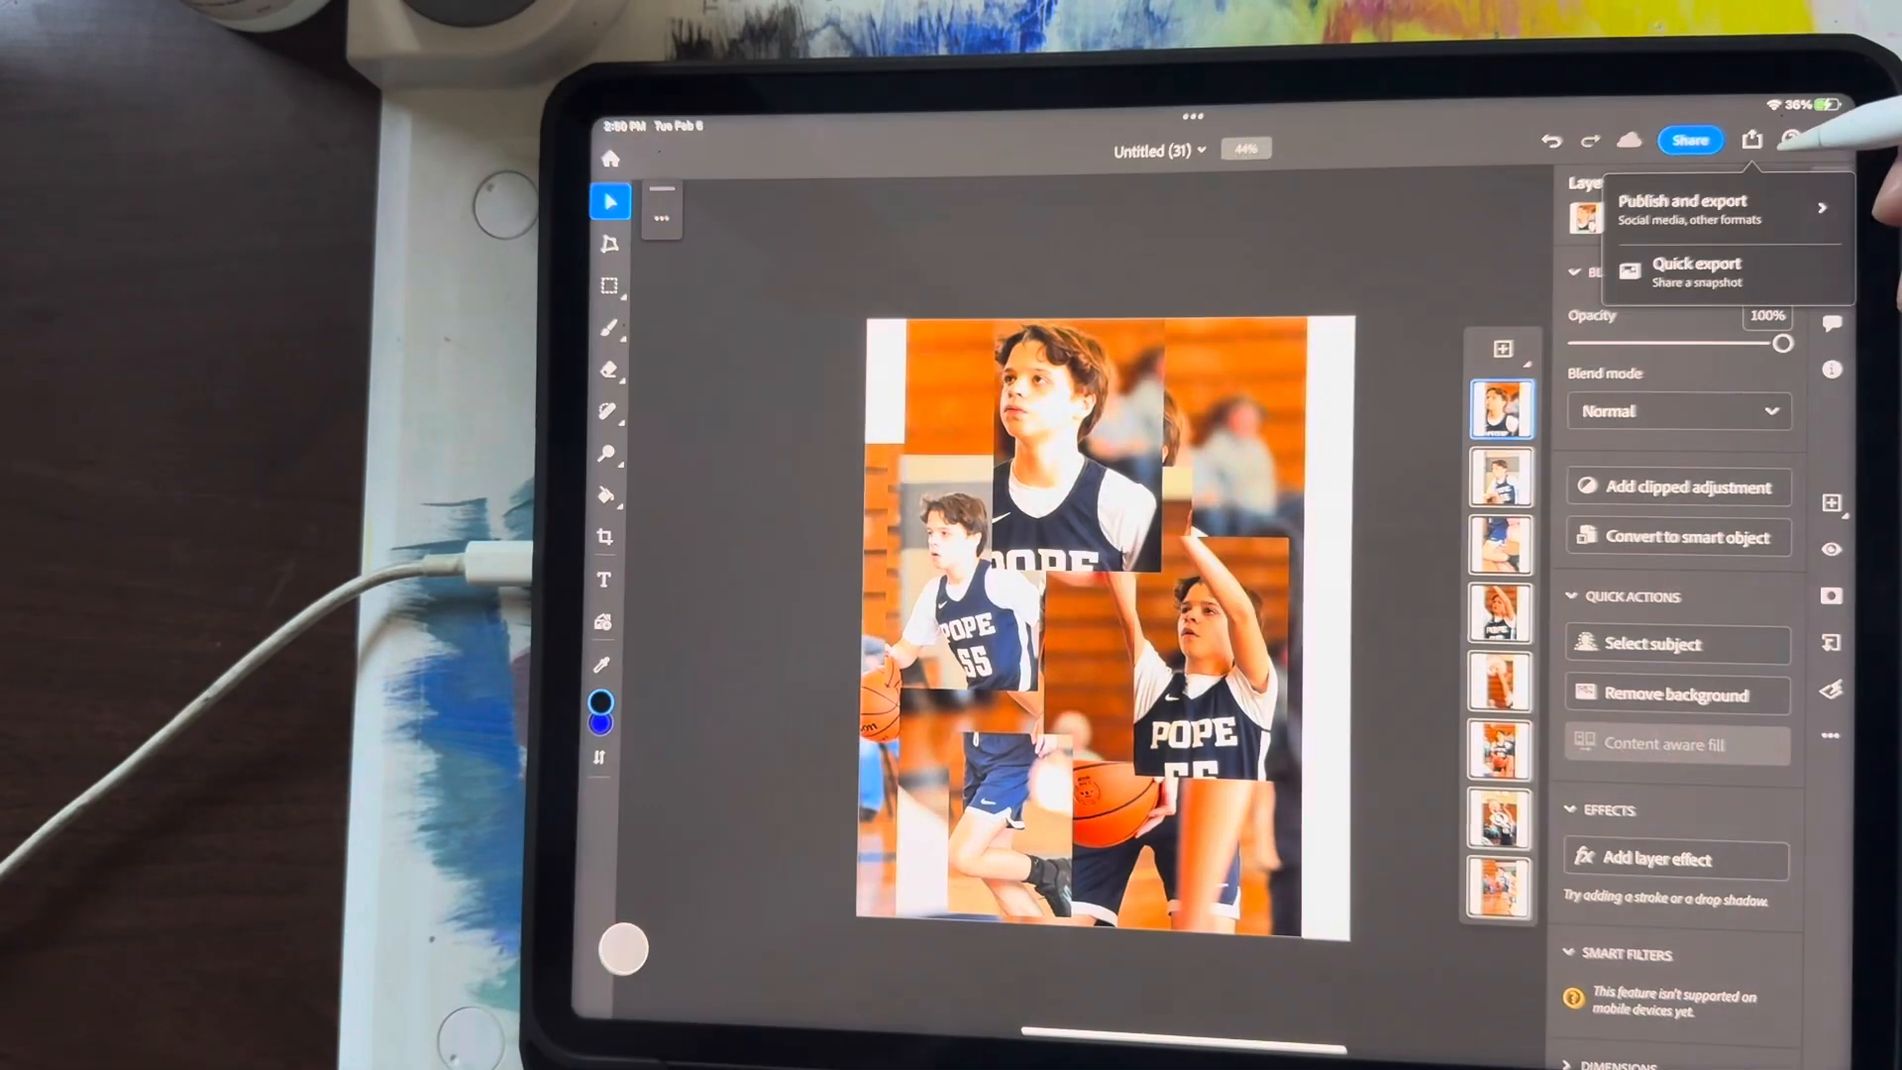